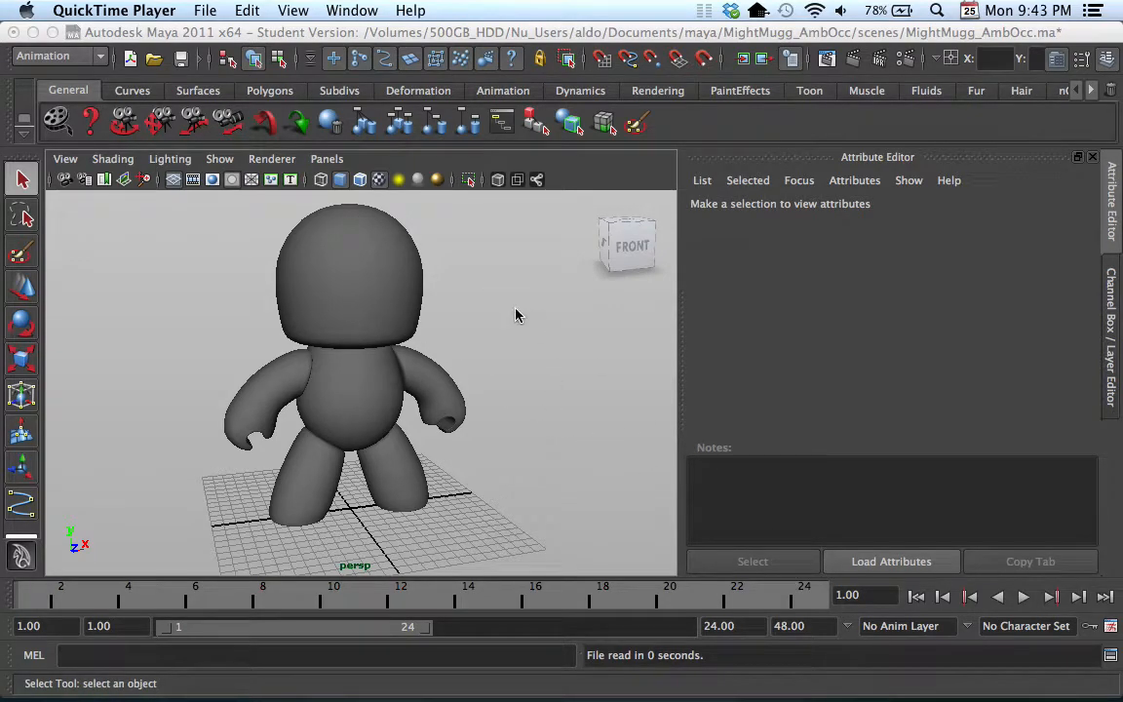
mouse_move(526, 312)
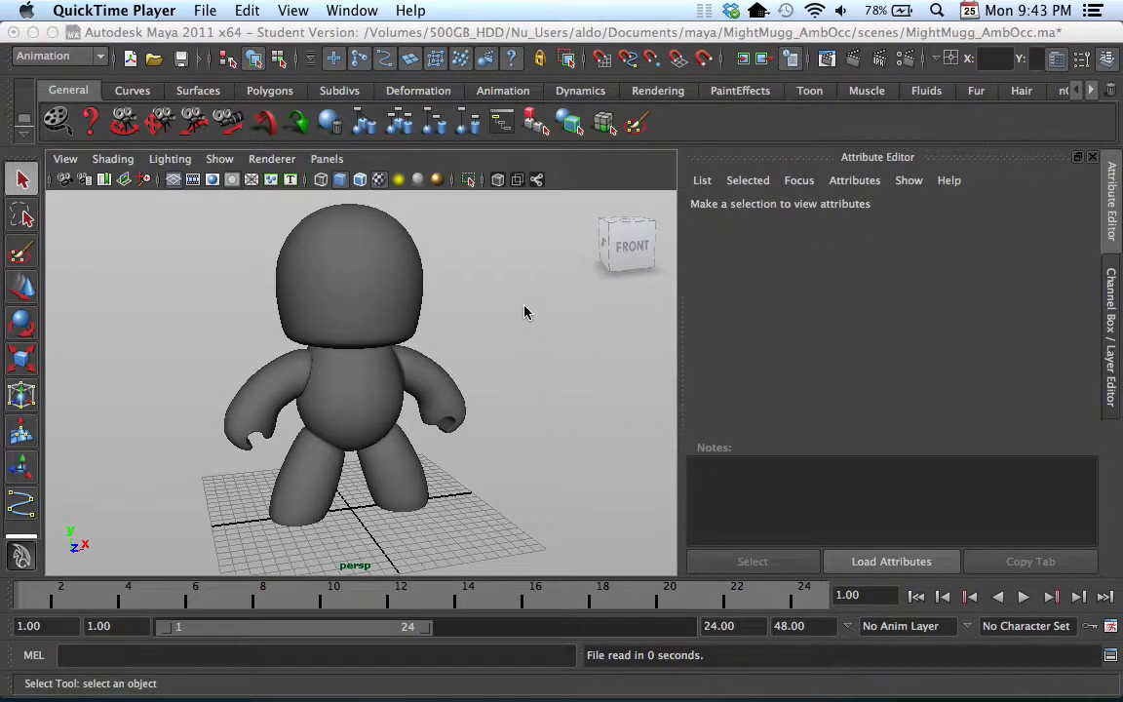
mouse_move(557, 299)
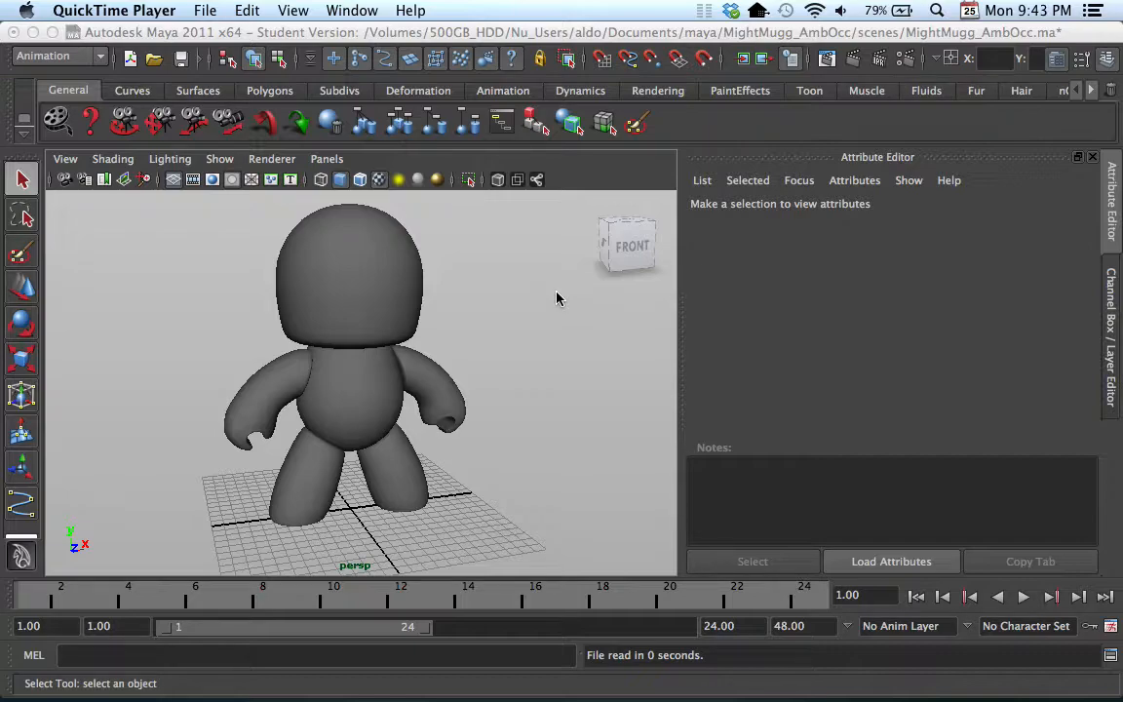
mouse_move(624, 480)
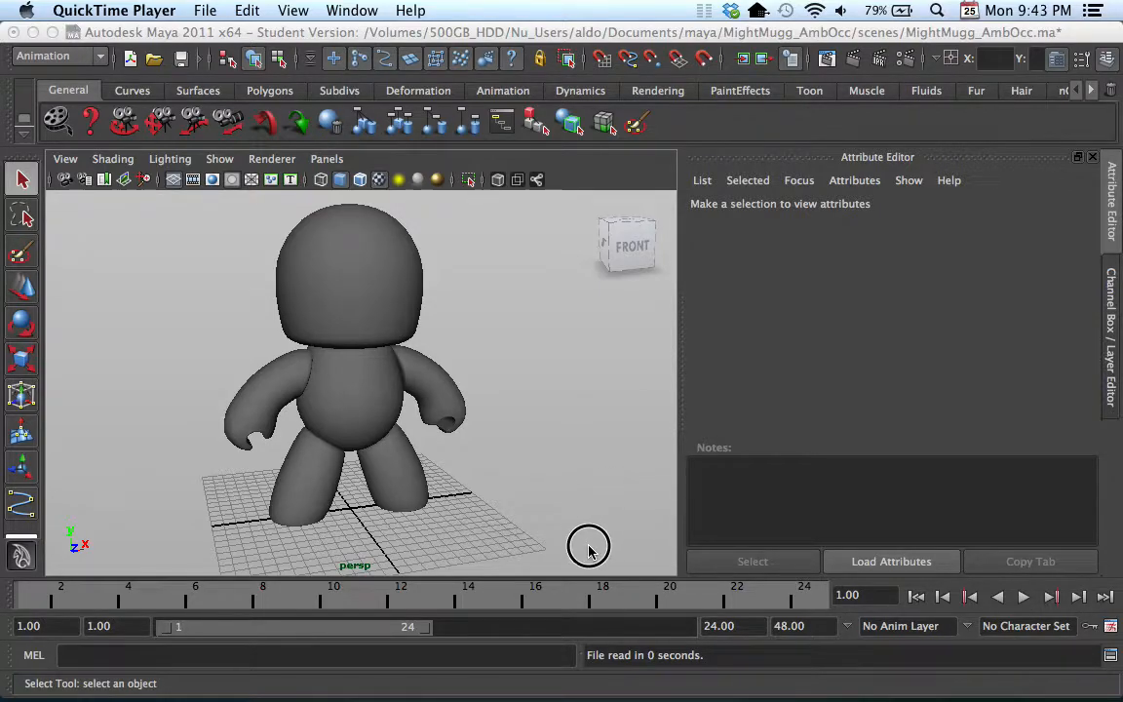
mouse_move(497, 345)
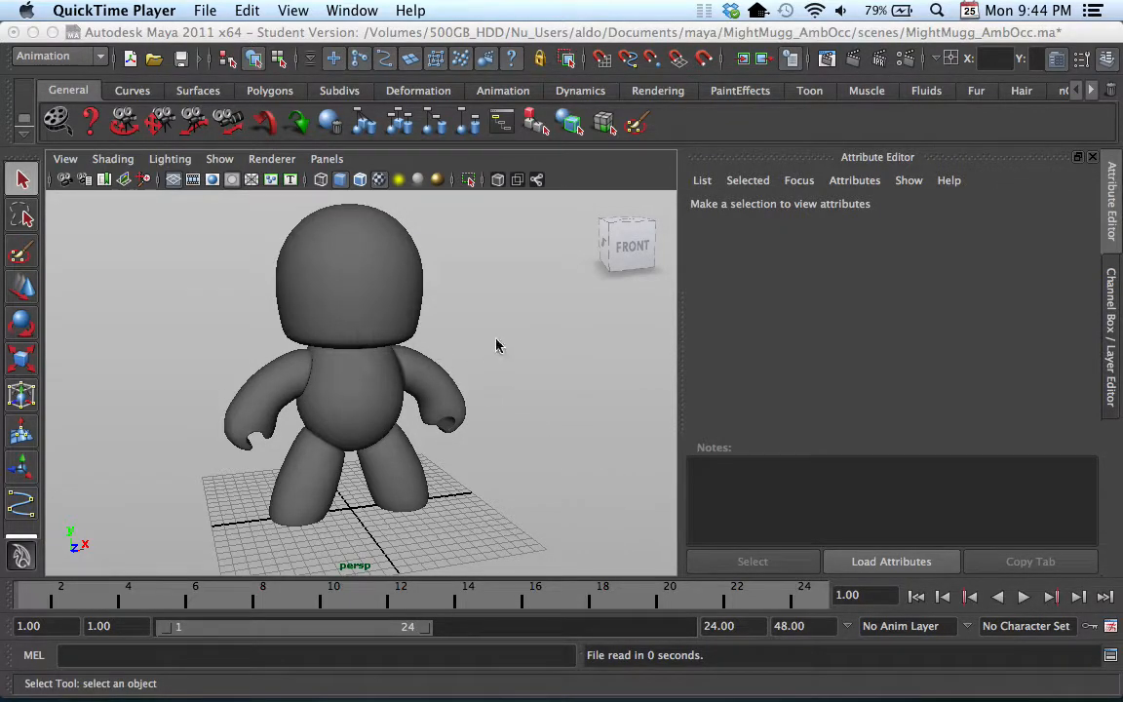
mouse_move(464, 456)
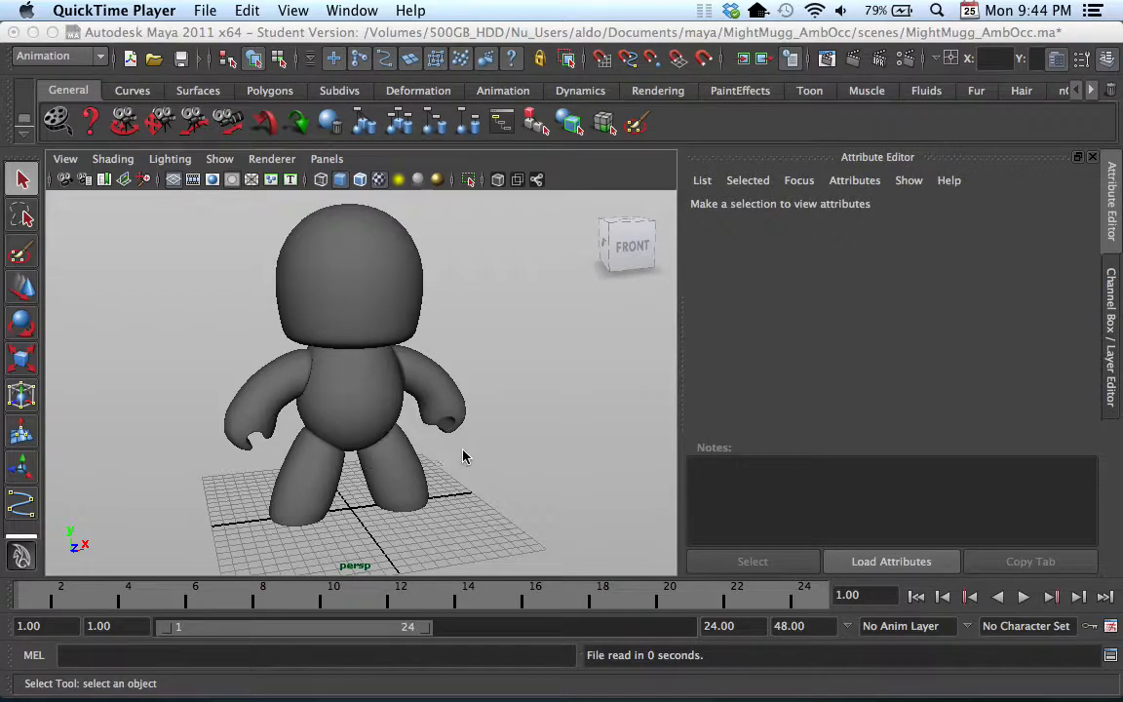
Orbit around the Mighty Mug character from side, back and front, settling on a three-quarter view
left_click_drag(464, 456, 361, 474)
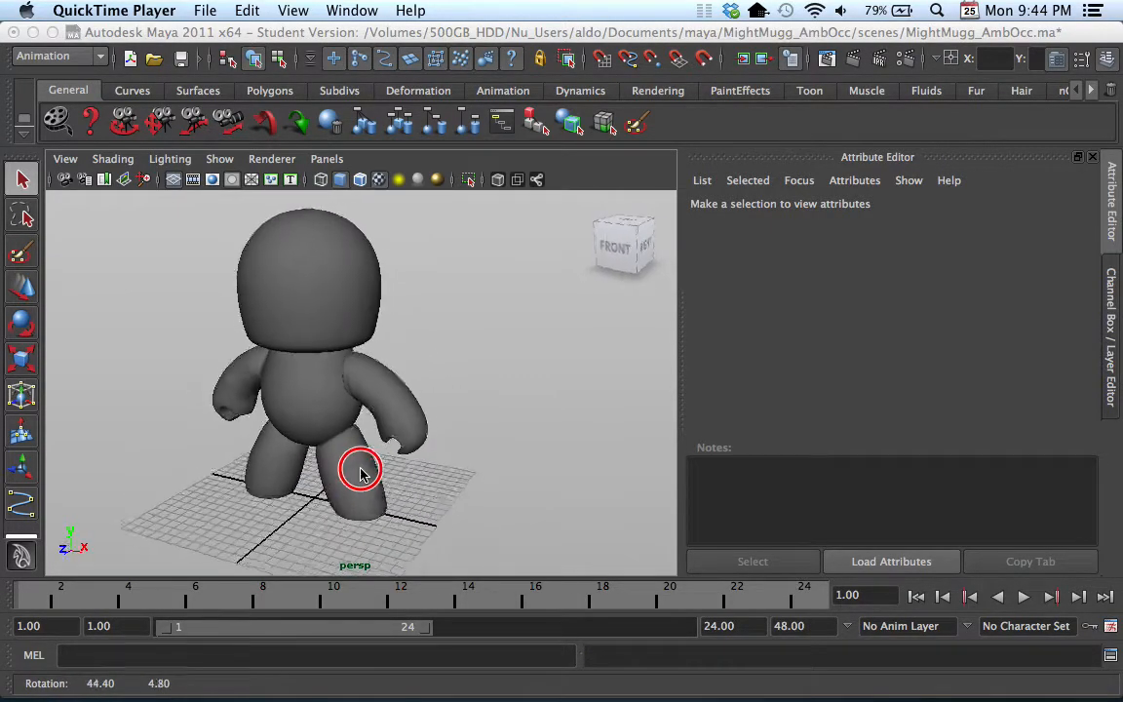
left_click_drag(360, 473, 321, 432)
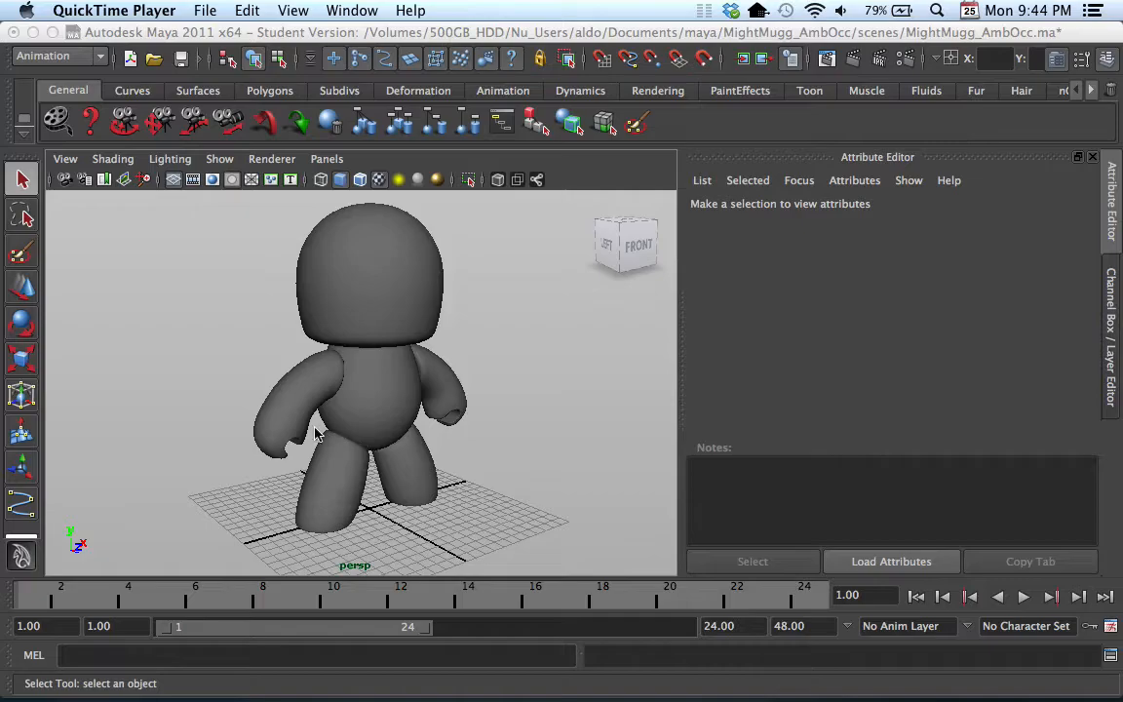
left_click_drag(316, 433, 433, 433)
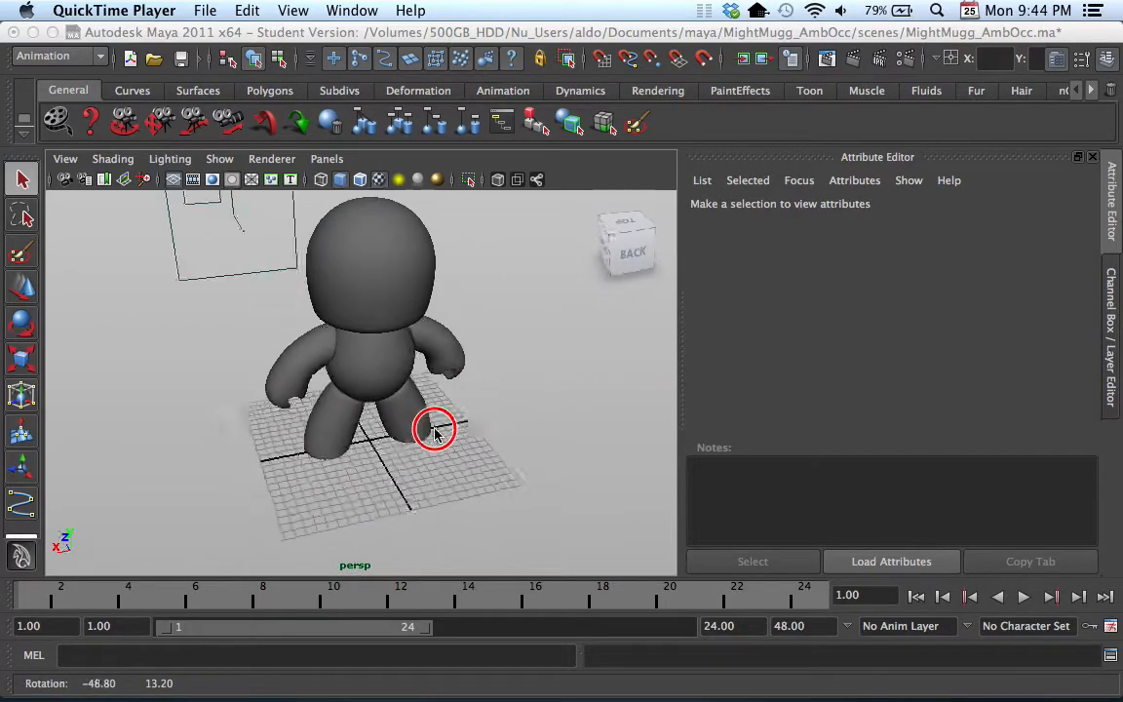
left_click_drag(435, 433, 569, 413)
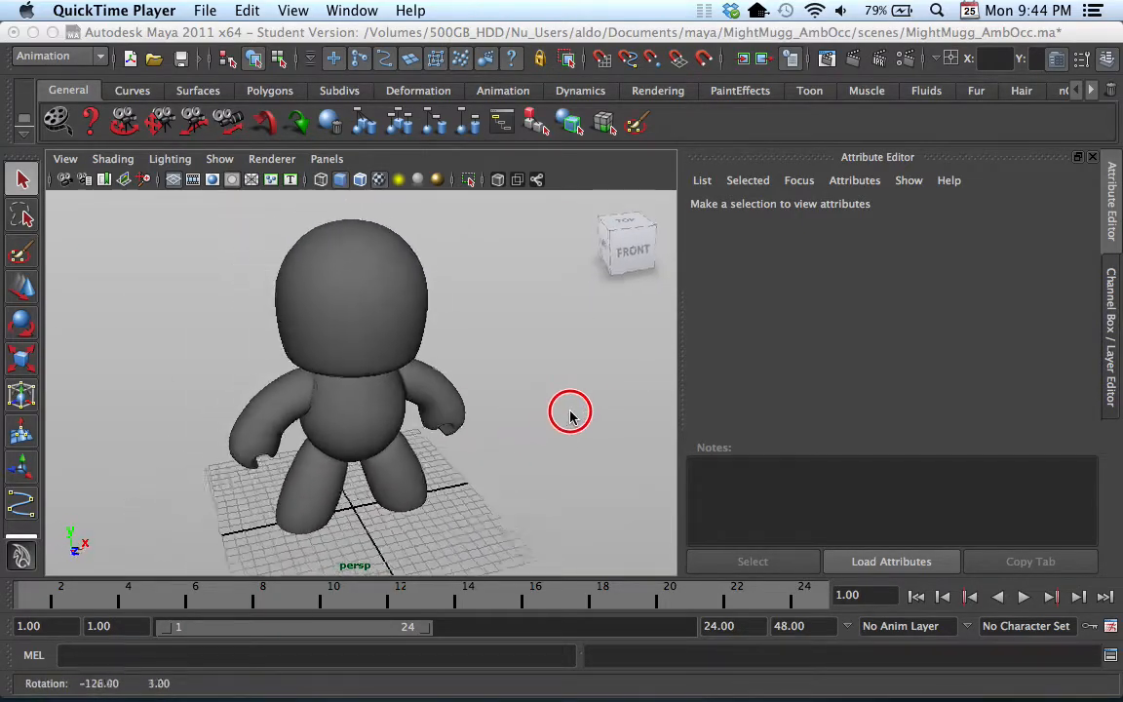
left_click_drag(570, 409, 544, 393)
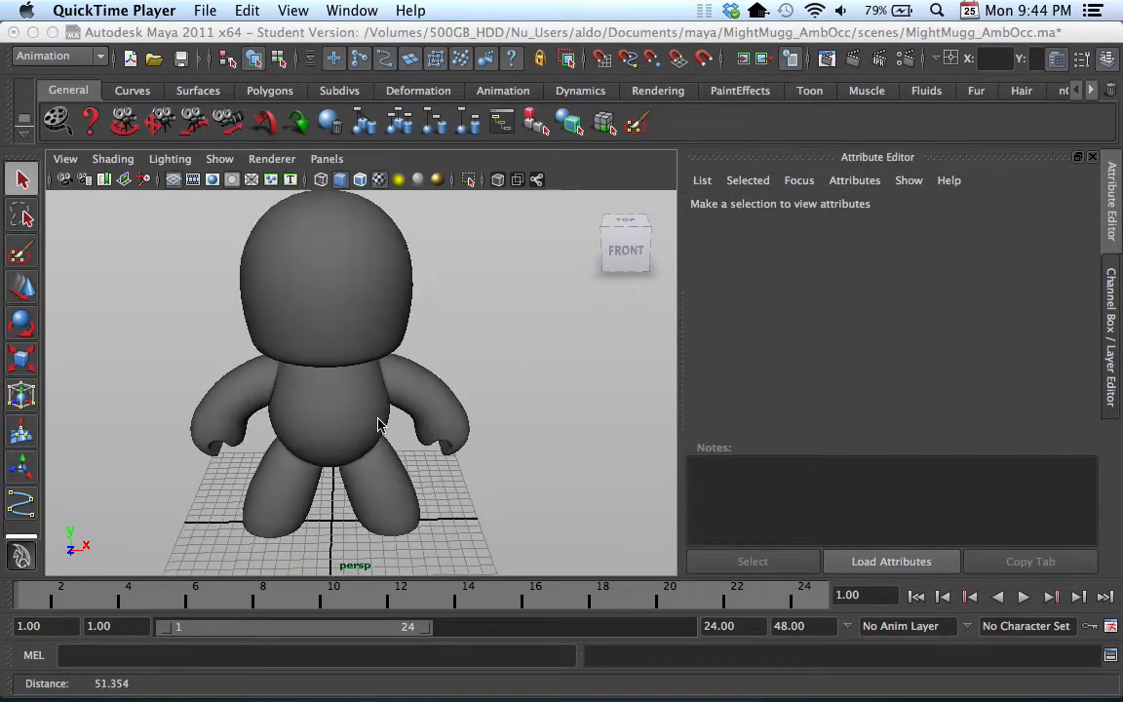
left_click_drag(380, 425, 536, 398)
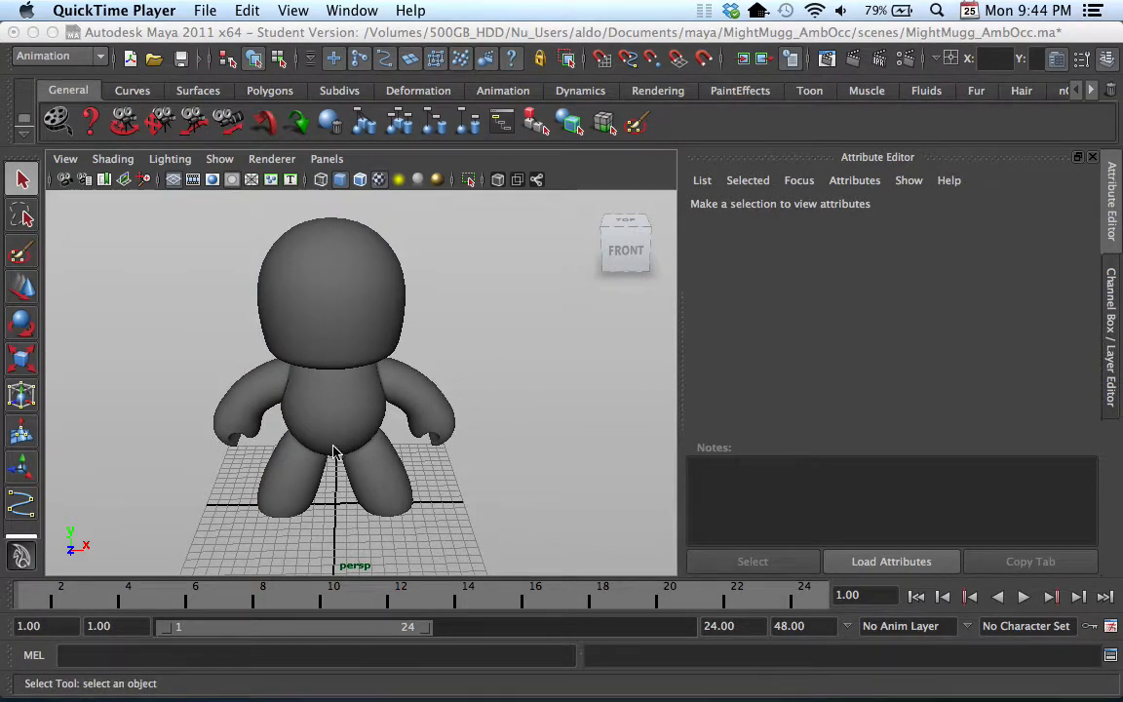
left_click_drag(336, 449, 264, 407)
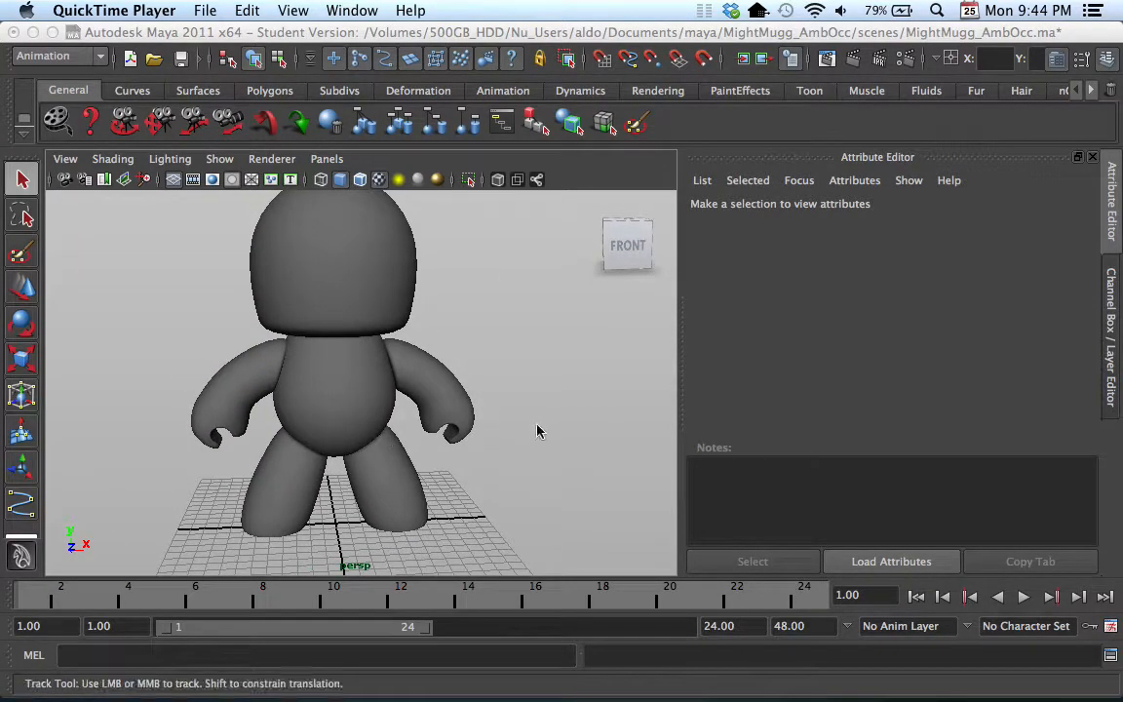
left_click_drag(530, 433, 531, 463)
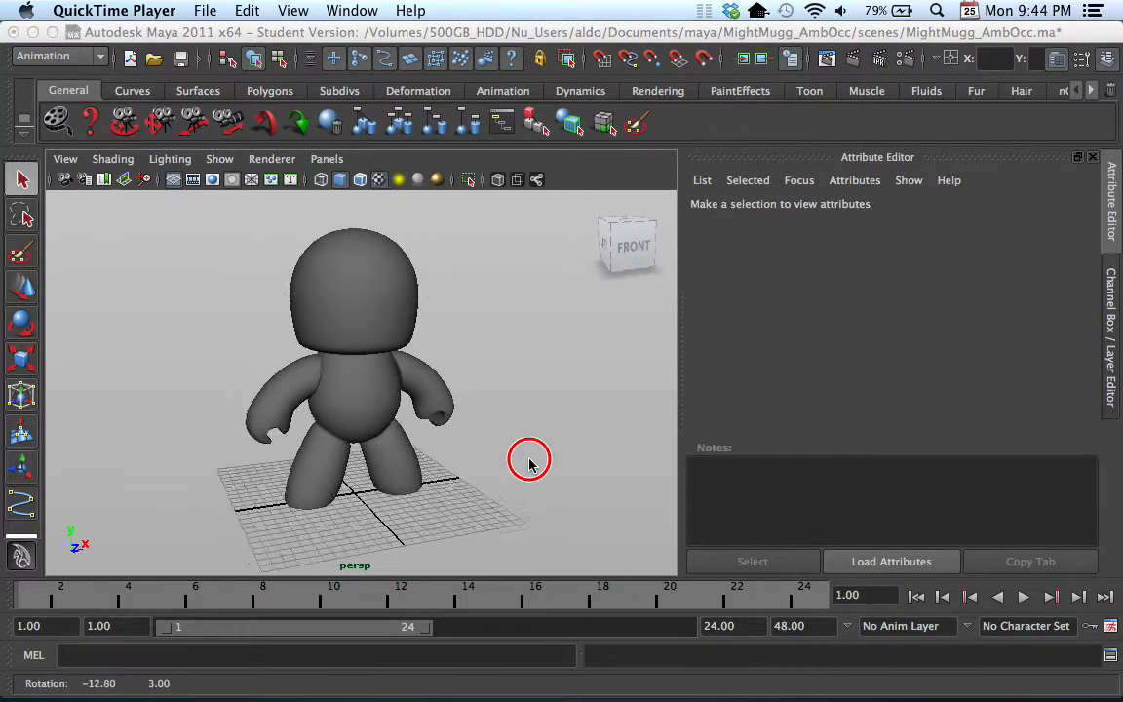
left_click_drag(530, 460, 504, 474)
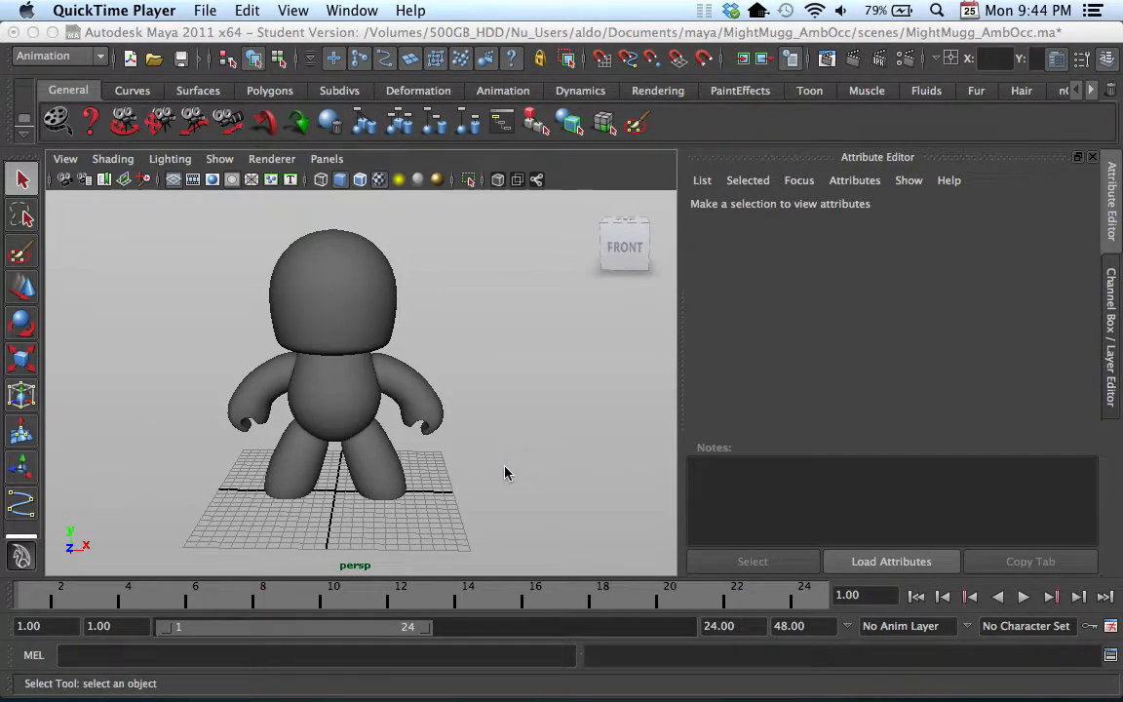
left_click_drag(505, 474, 269, 433)
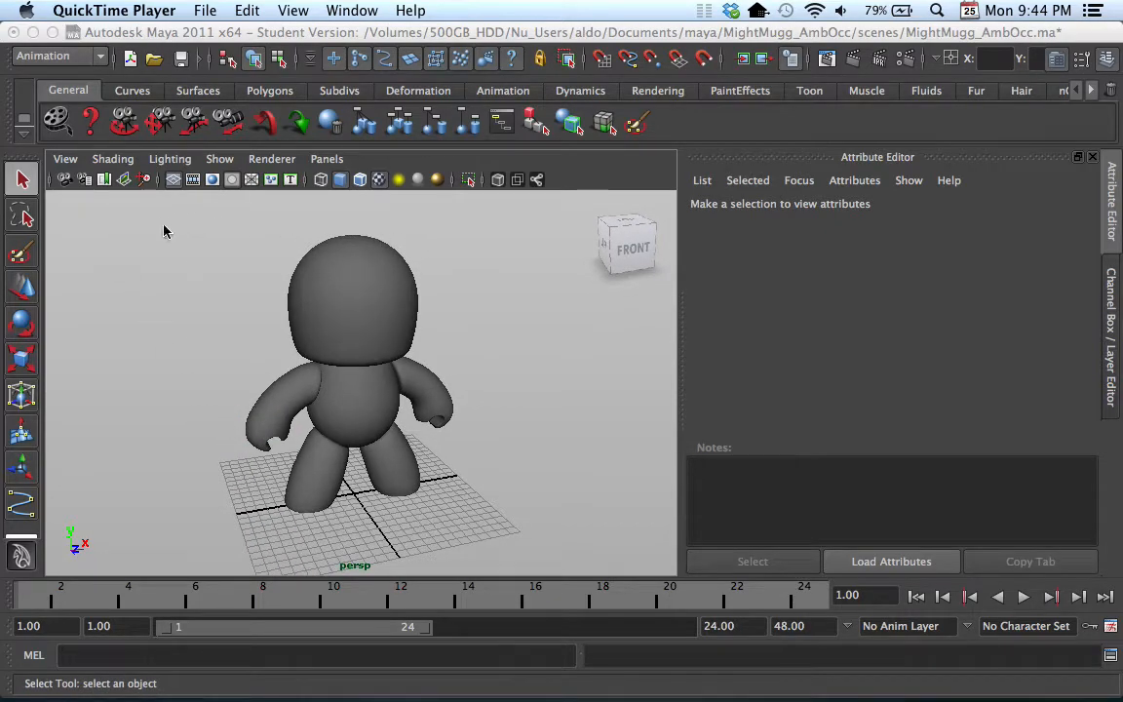
mouse_move(555, 456)
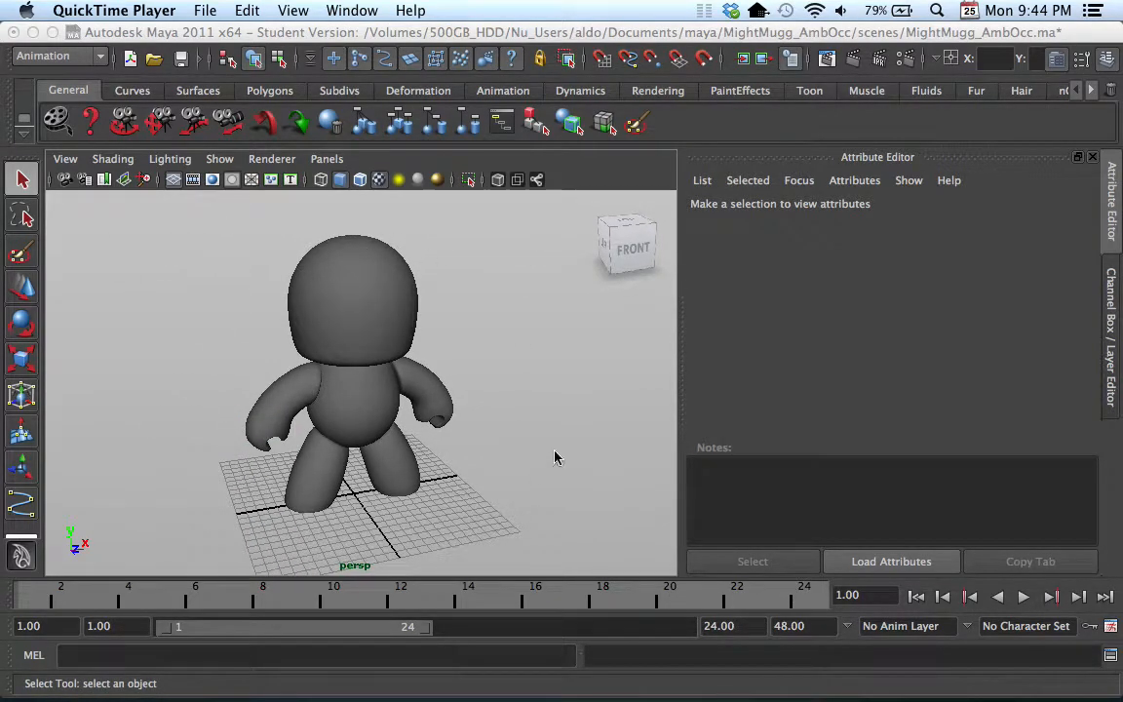
mouse_move(261, 235)
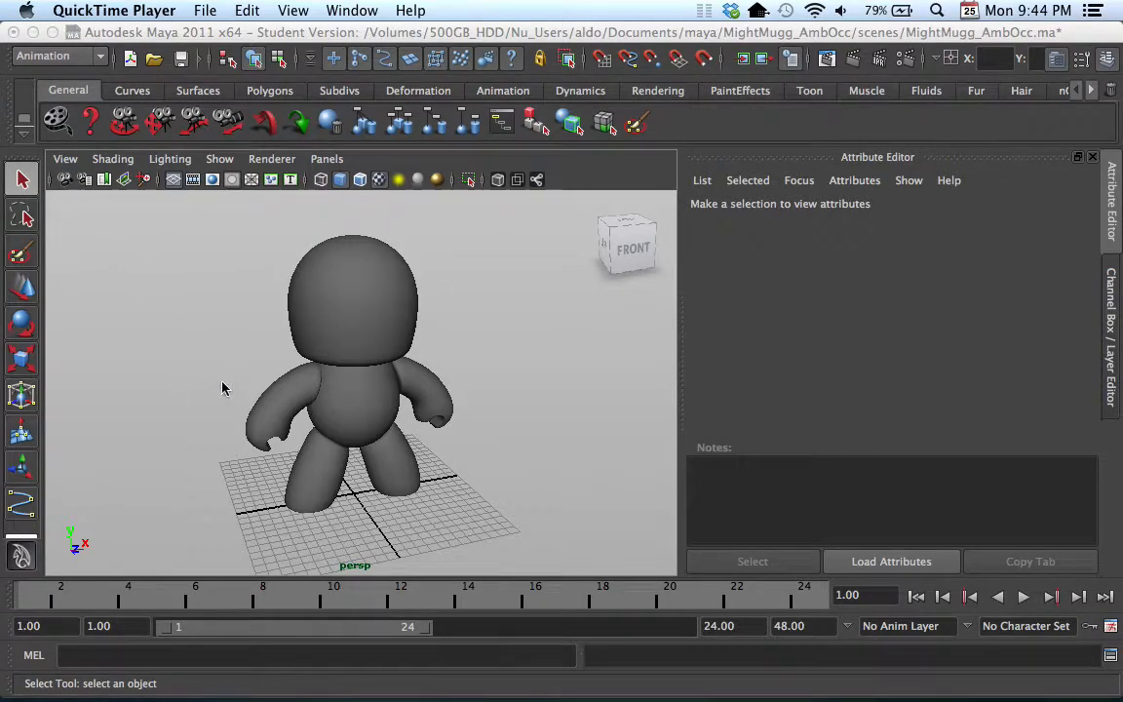
Turn on the resolution gate so the 320 × 240 render boundary frames the character
left_click(66, 160)
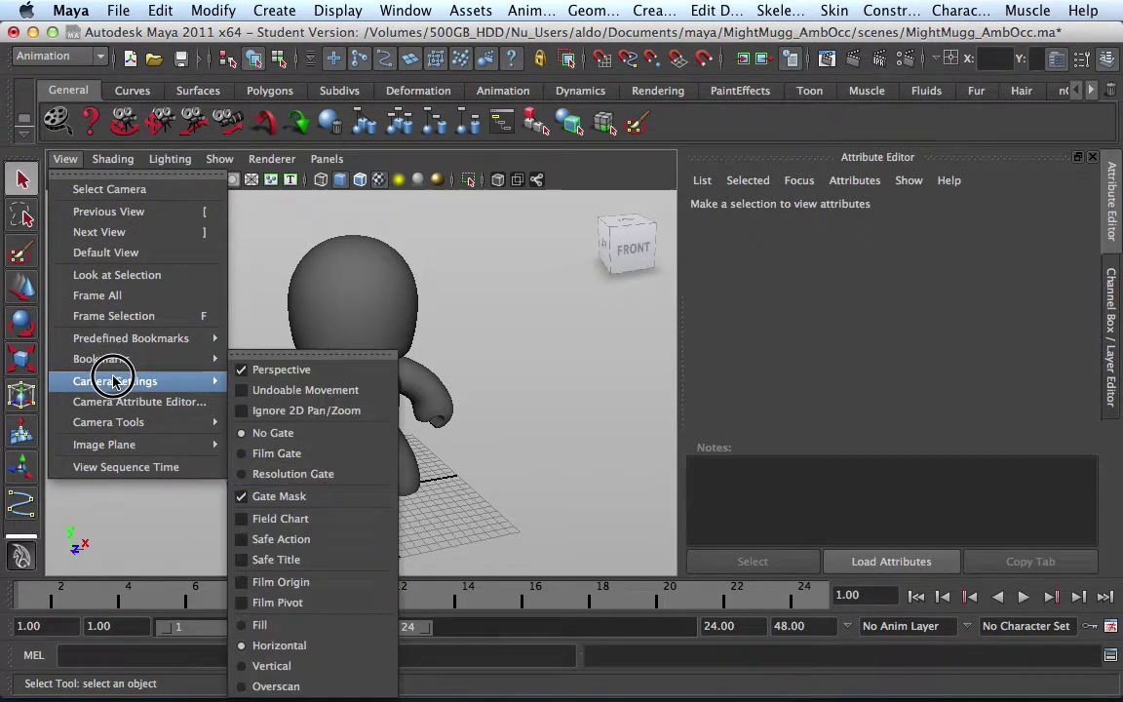
mouse_move(296, 518)
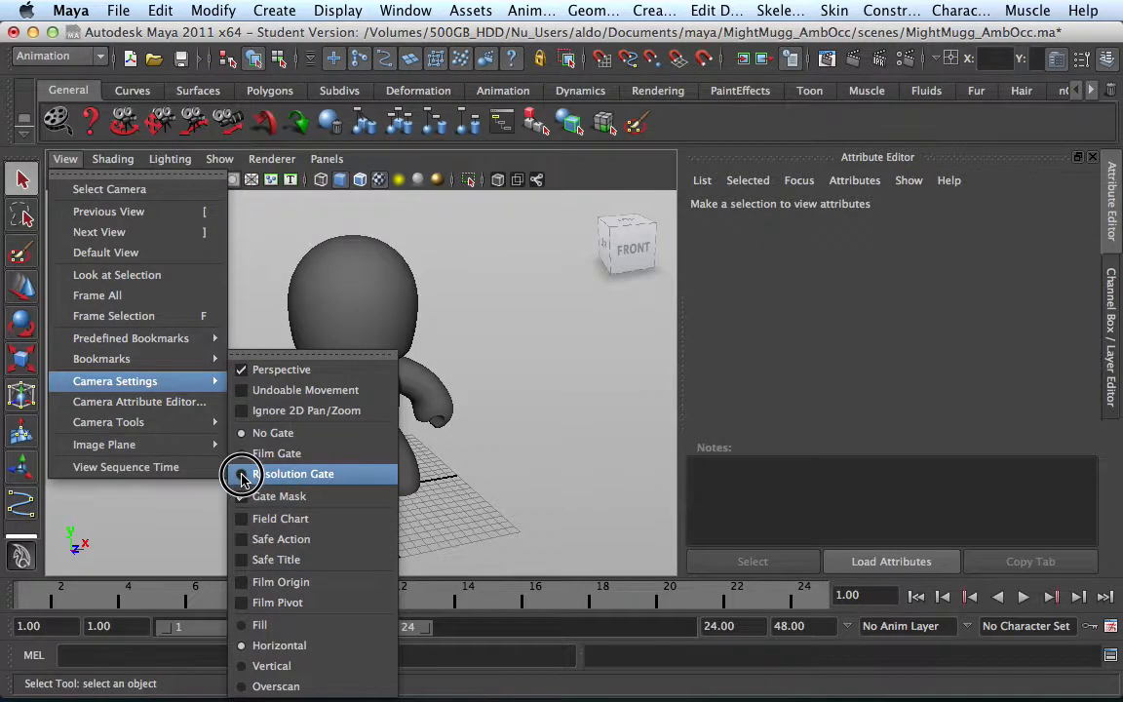
left_click(297, 473)
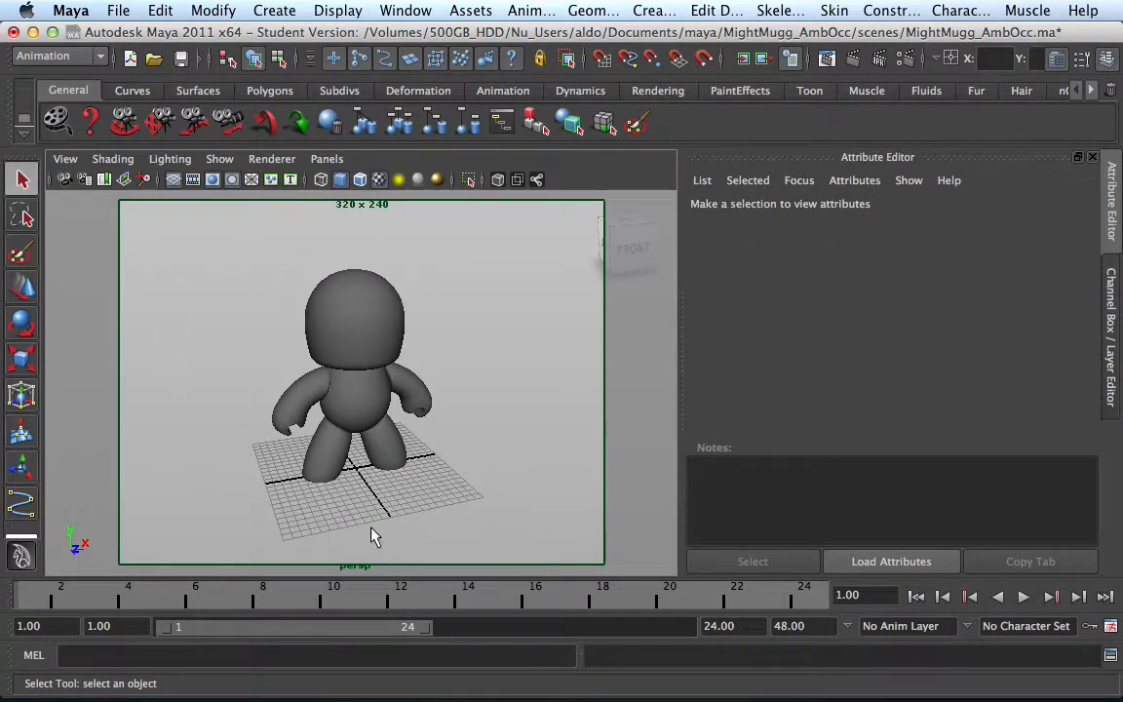
mouse_move(380, 230)
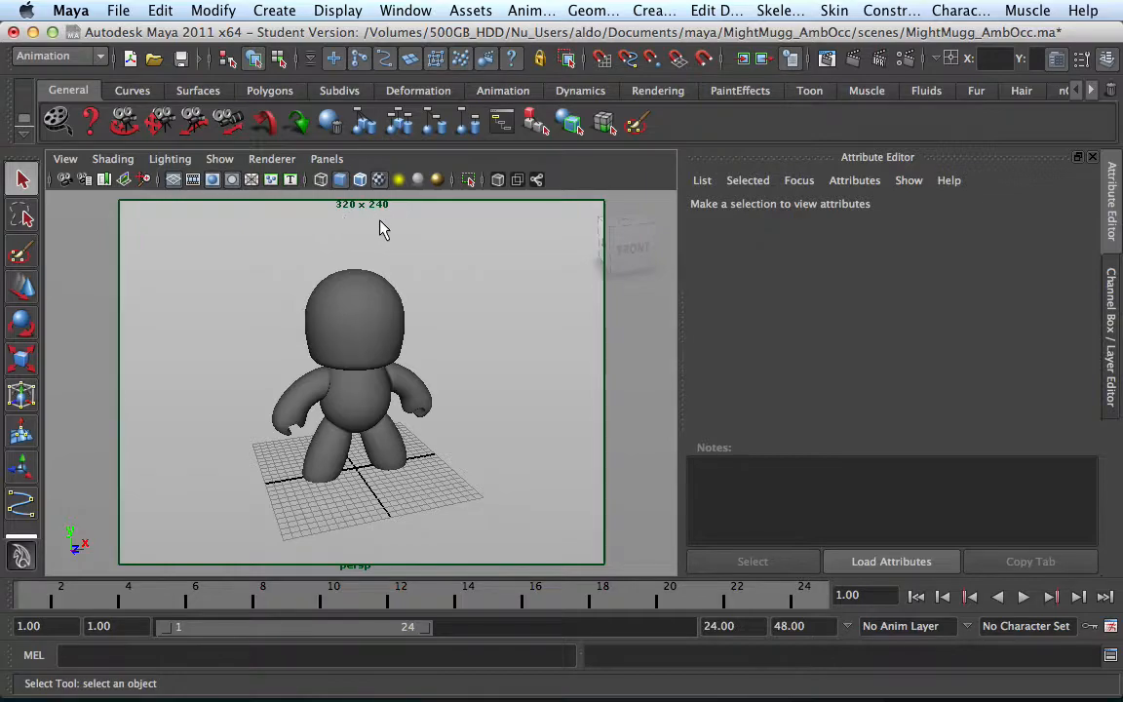
mouse_move(355, 216)
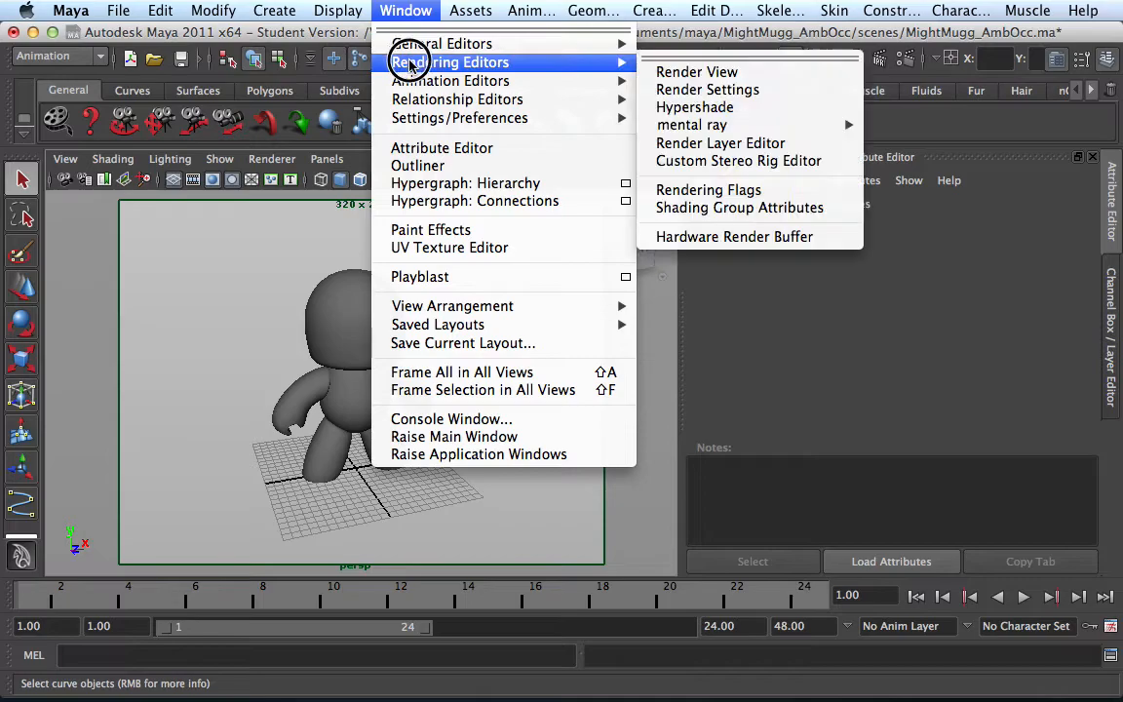
mouse_move(623, 62)
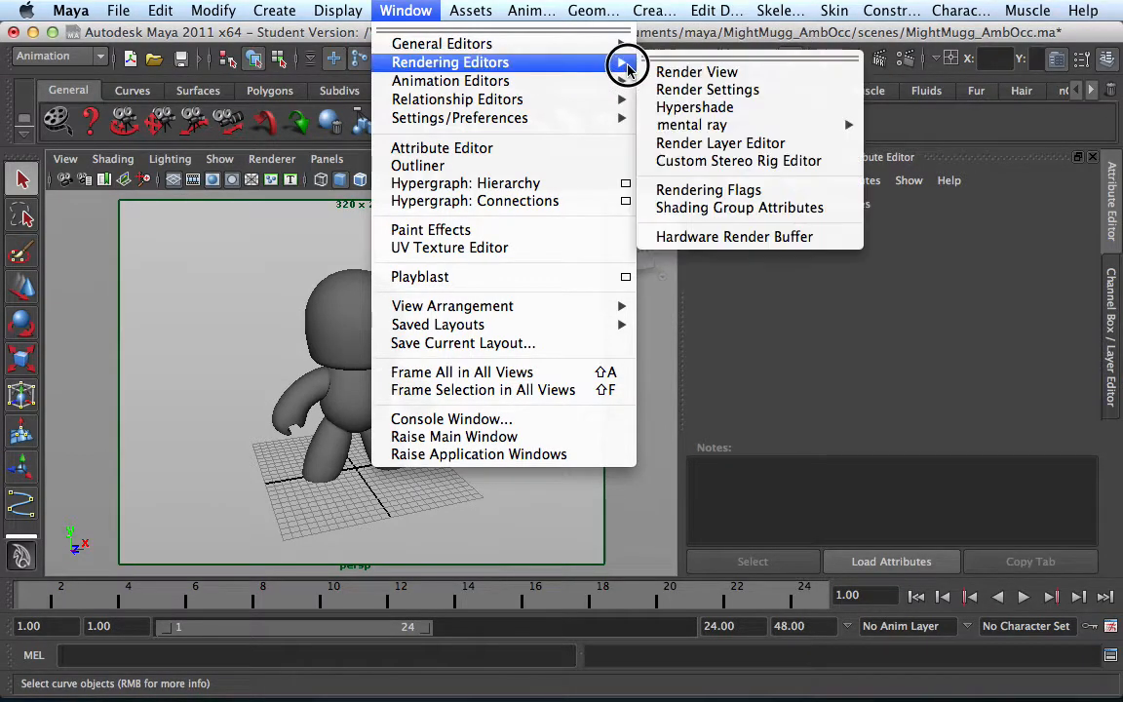
Set the render image size to the HD 720 preset (1280 × 720) in Render Settings and close it
left_click(706, 90)
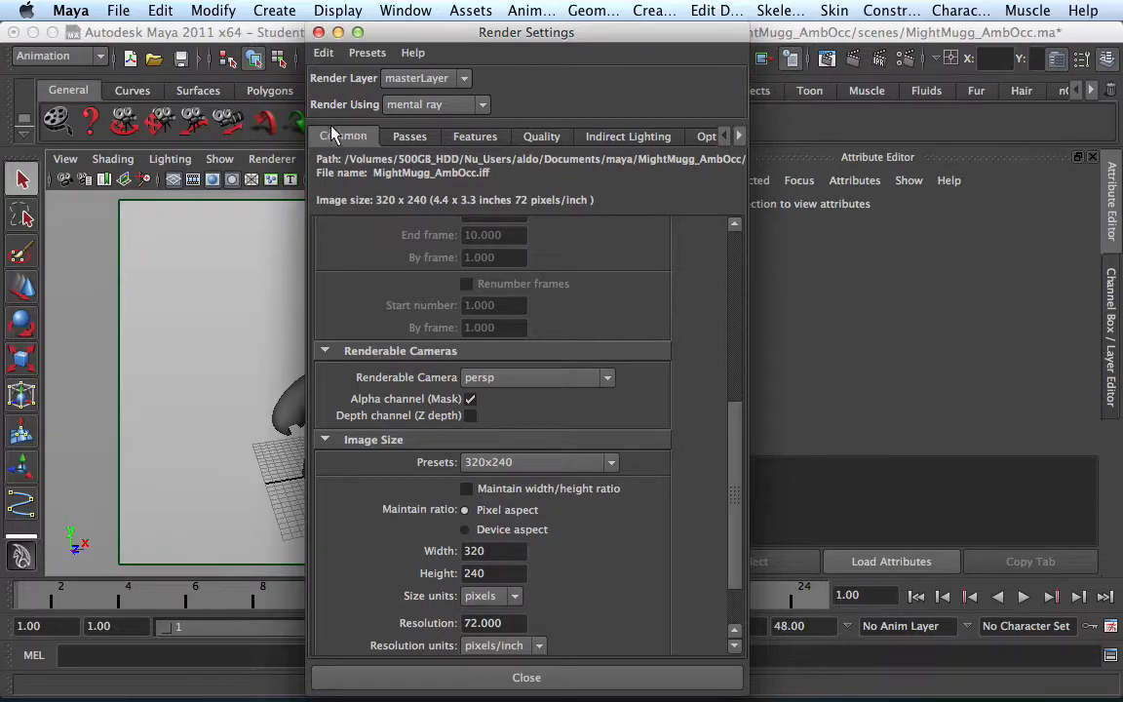
scroll("up", 3)
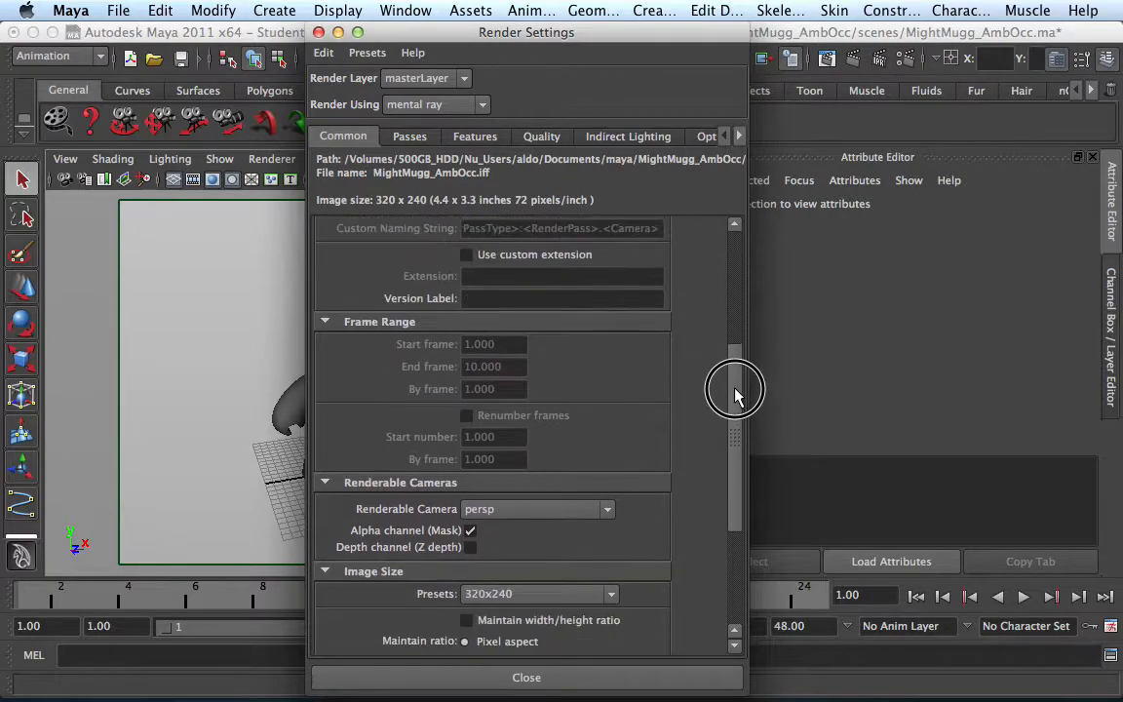
scroll("down", 3)
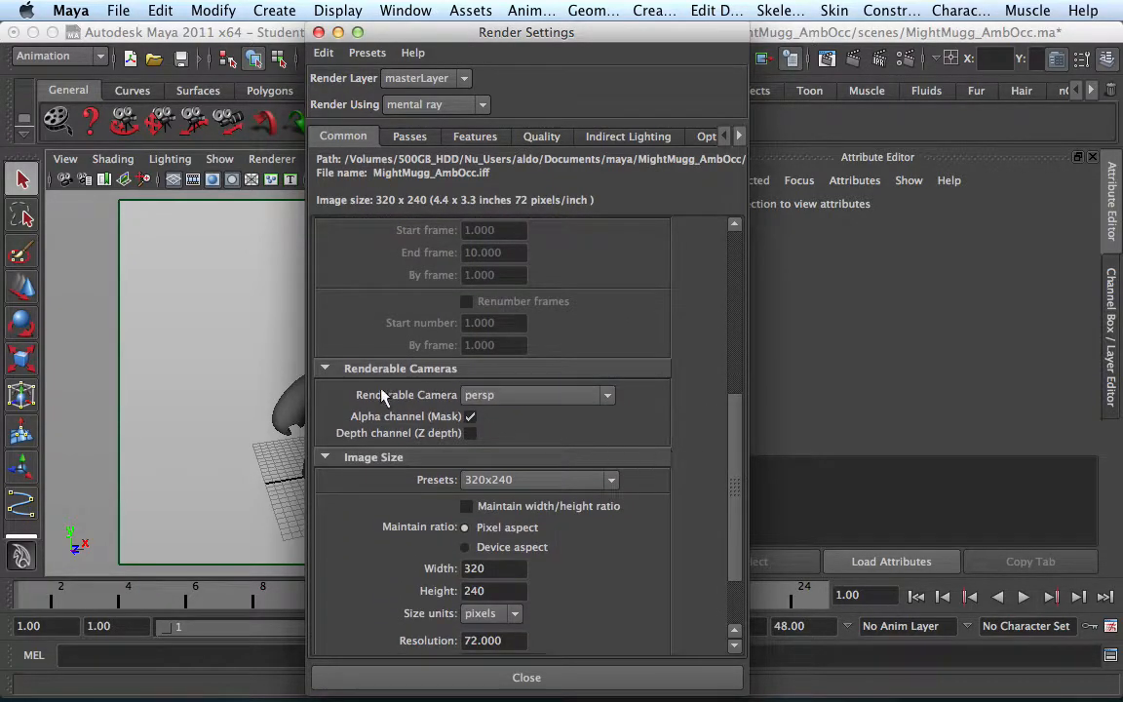
left_click(612, 479)
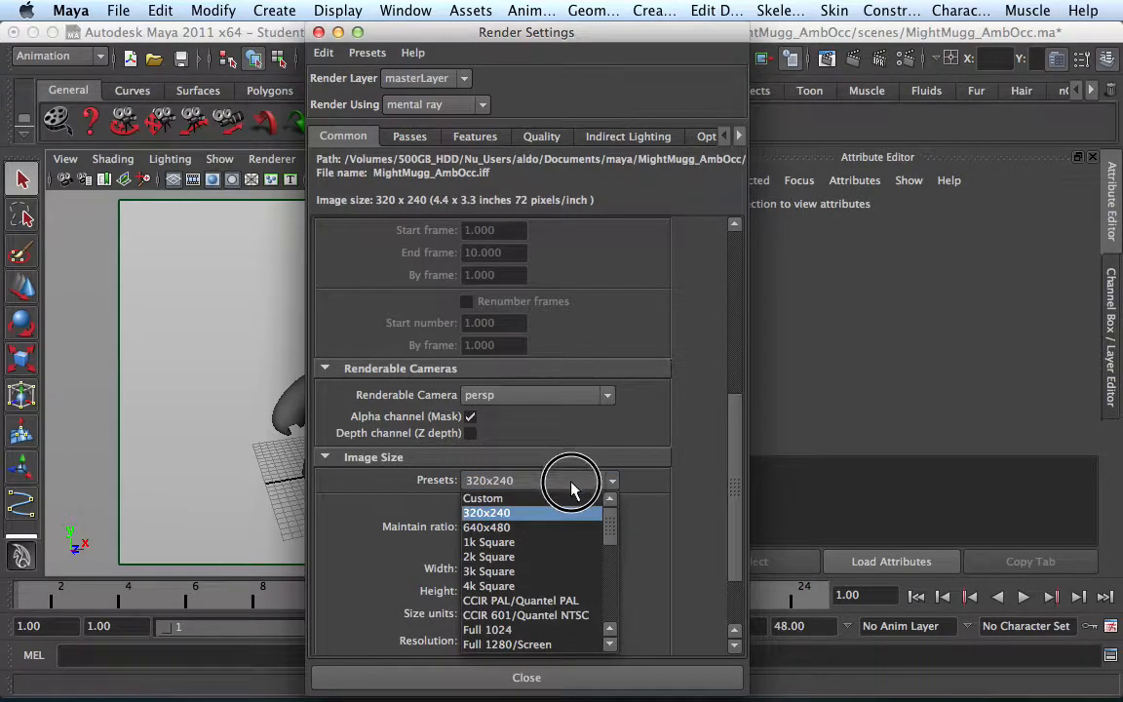
left_click(486, 511)
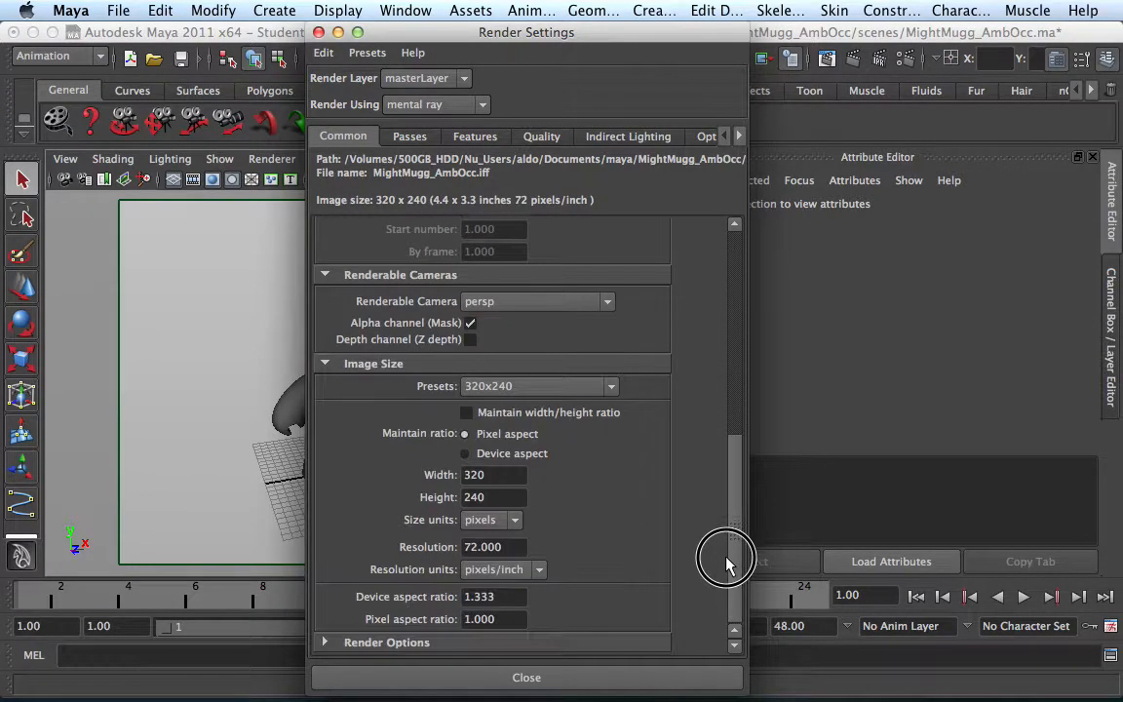
left_click(612, 386)
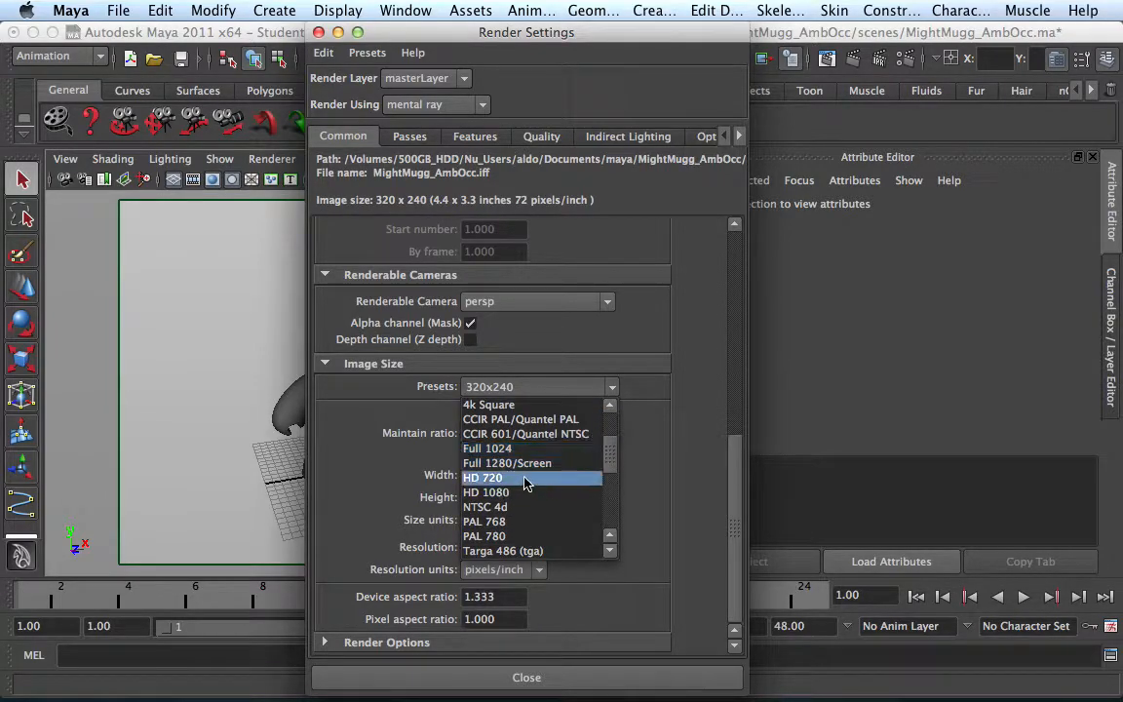
left_click(483, 477)
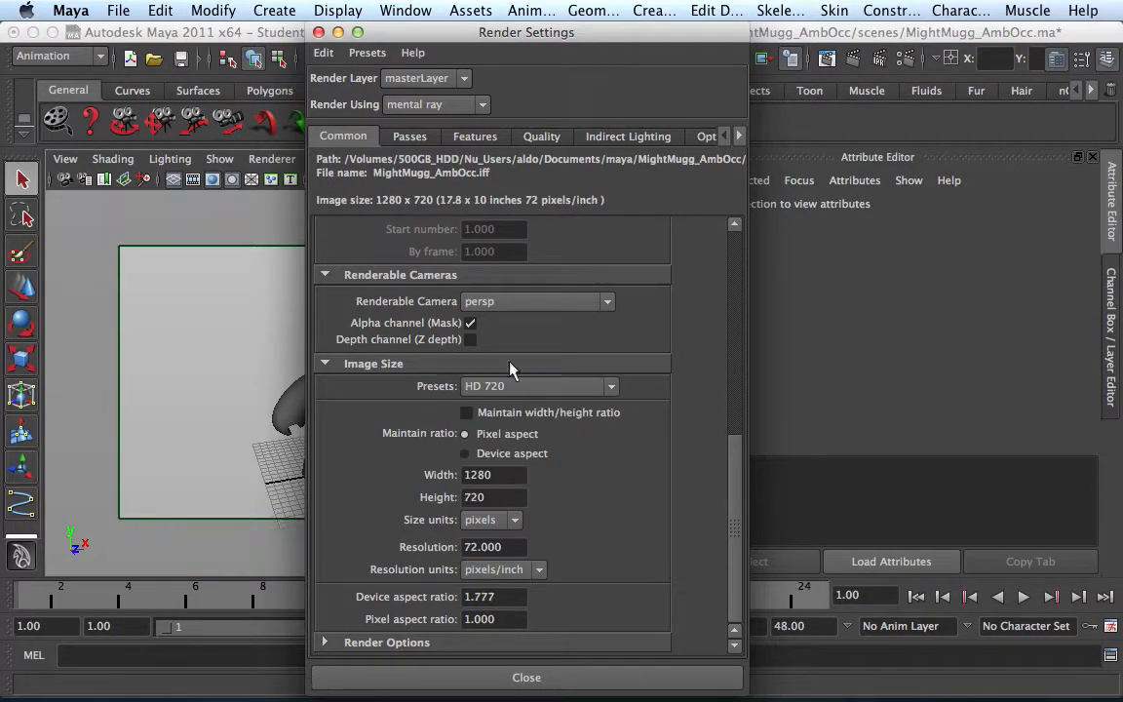
left_click(527, 676)
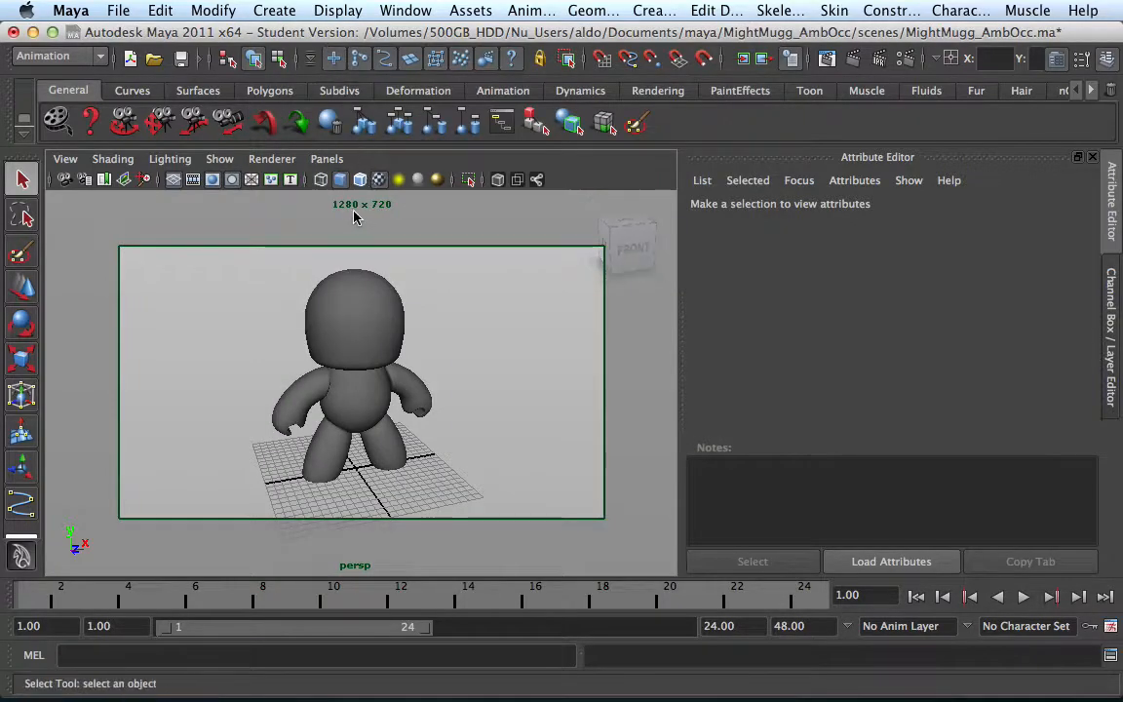
mouse_move(339, 250)
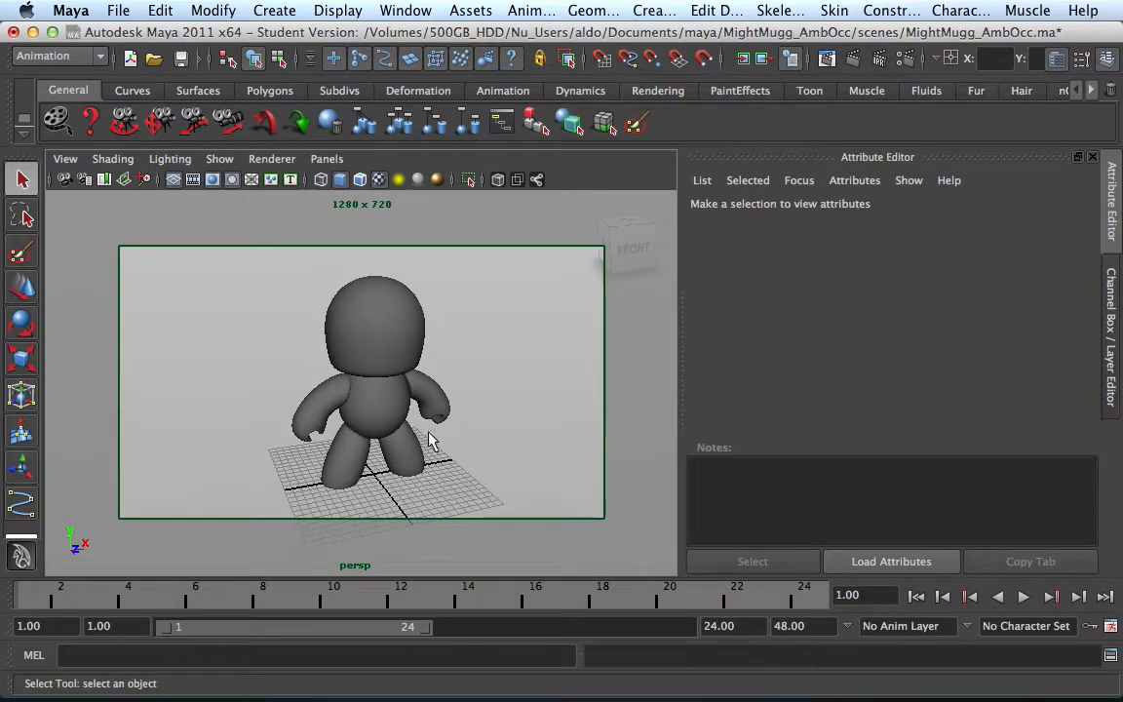
Tumble around the character inside the 1280 × 720 gate, ending on an angled three-quarter view
left_click_drag(433, 439, 437, 458)
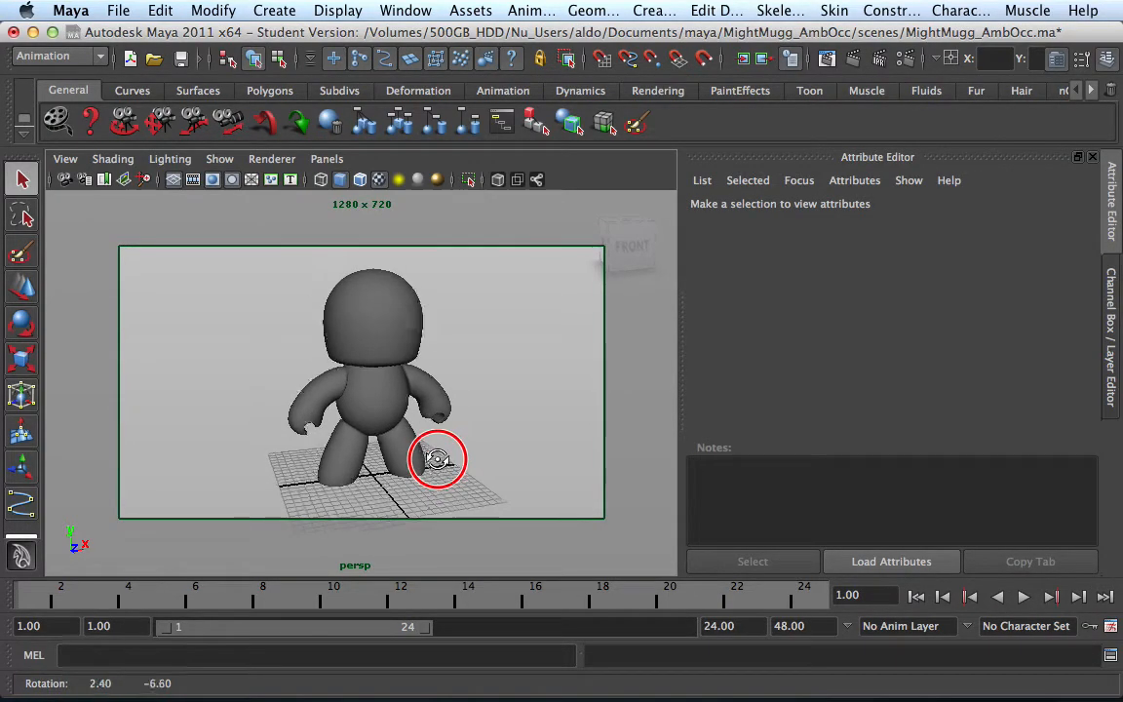
left_click_drag(437, 458, 403, 444)
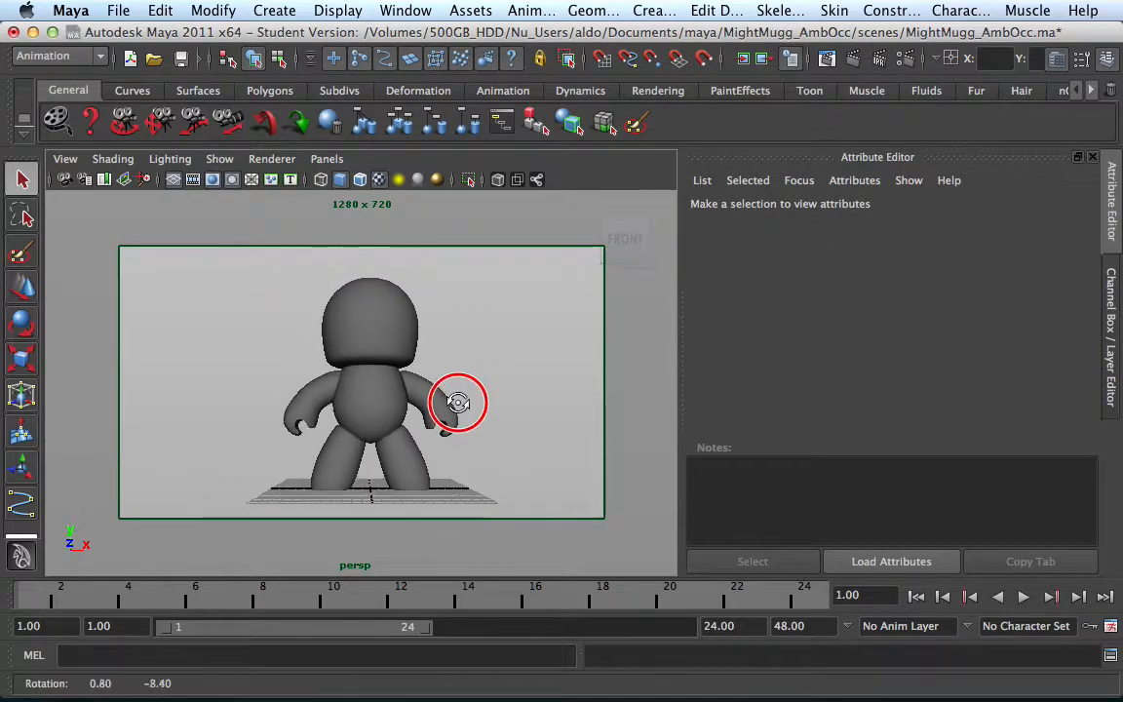
left_click_drag(458, 401, 458, 398)
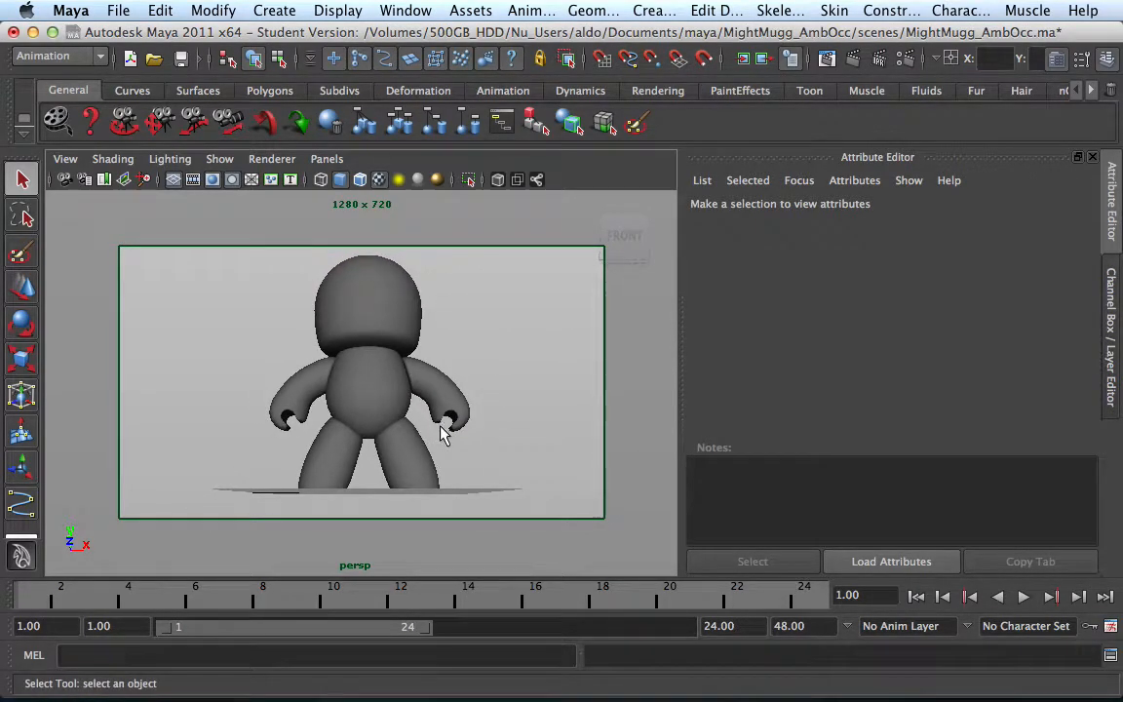
left_click_drag(419, 425, 420, 425)
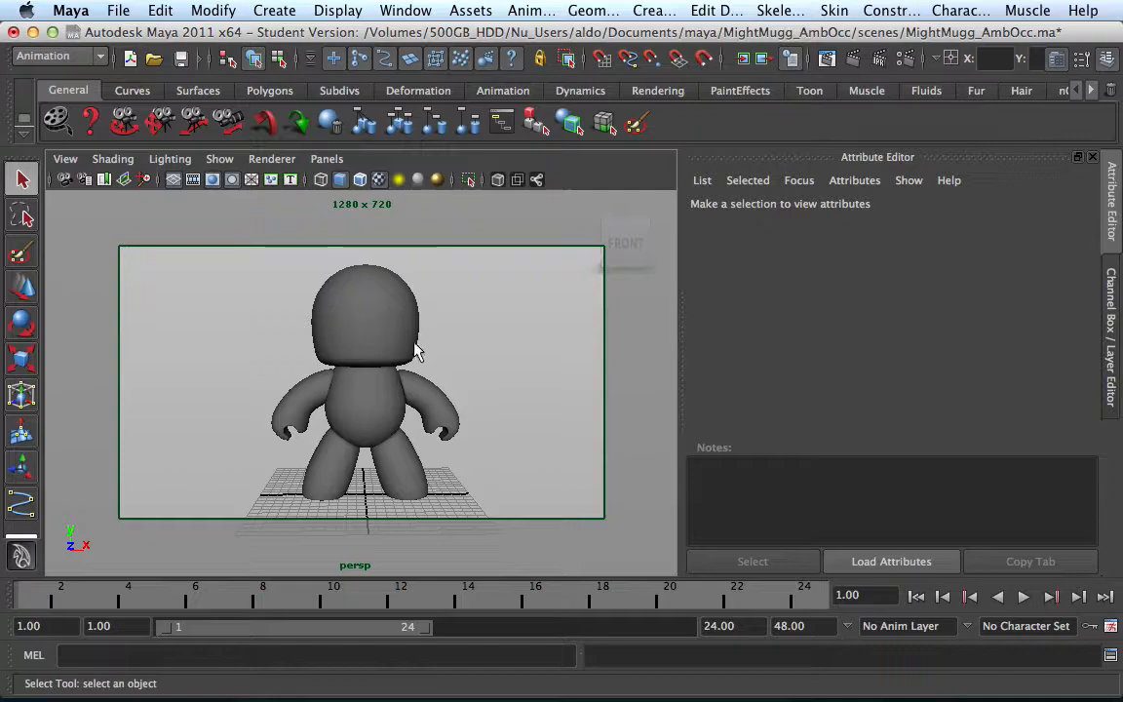
left_click_drag(390, 371, 468, 369)
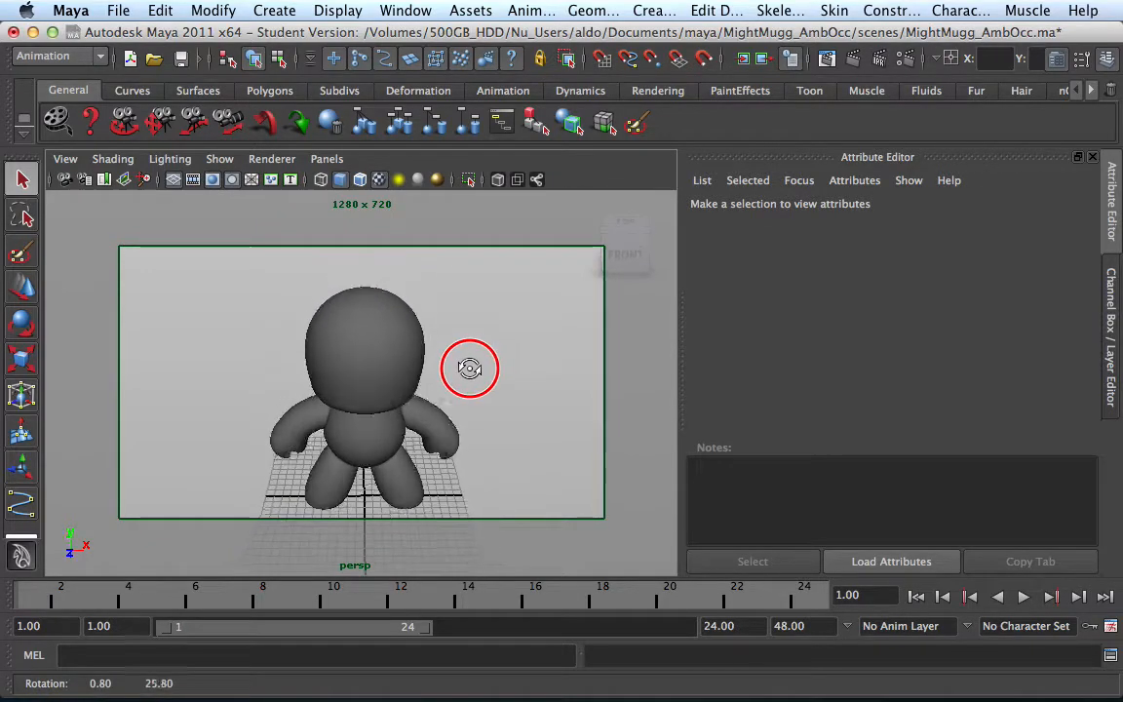
left_click_drag(470, 369, 460, 392)
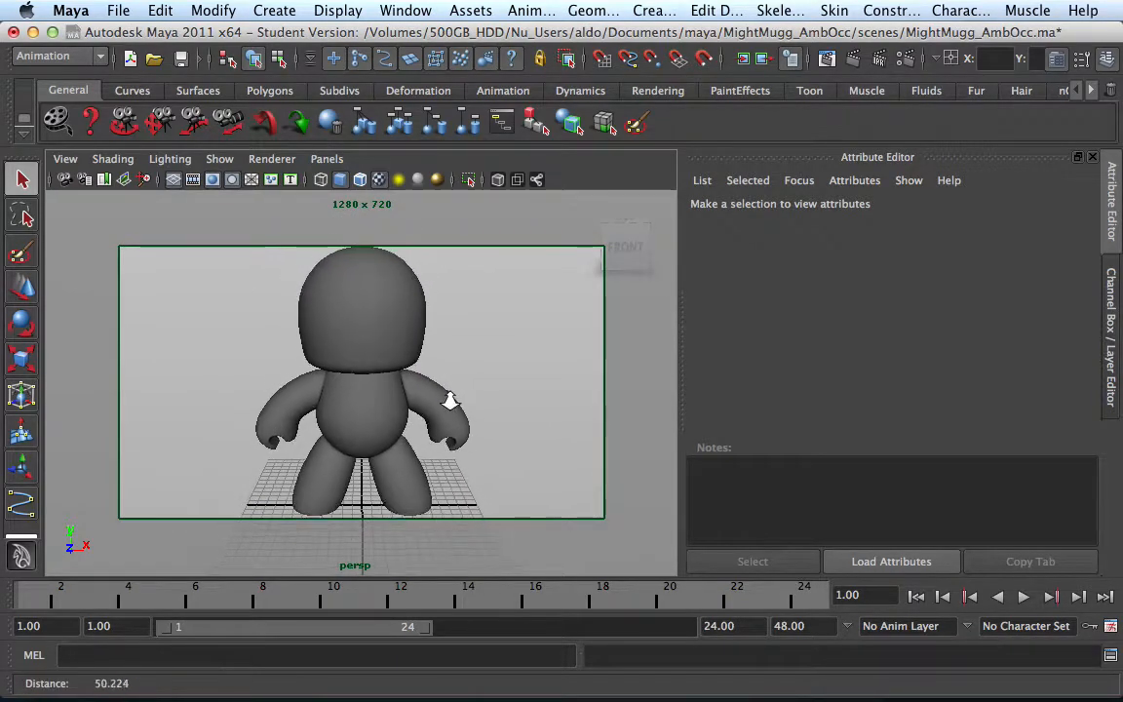
left_click_drag(448, 400, 497, 428)
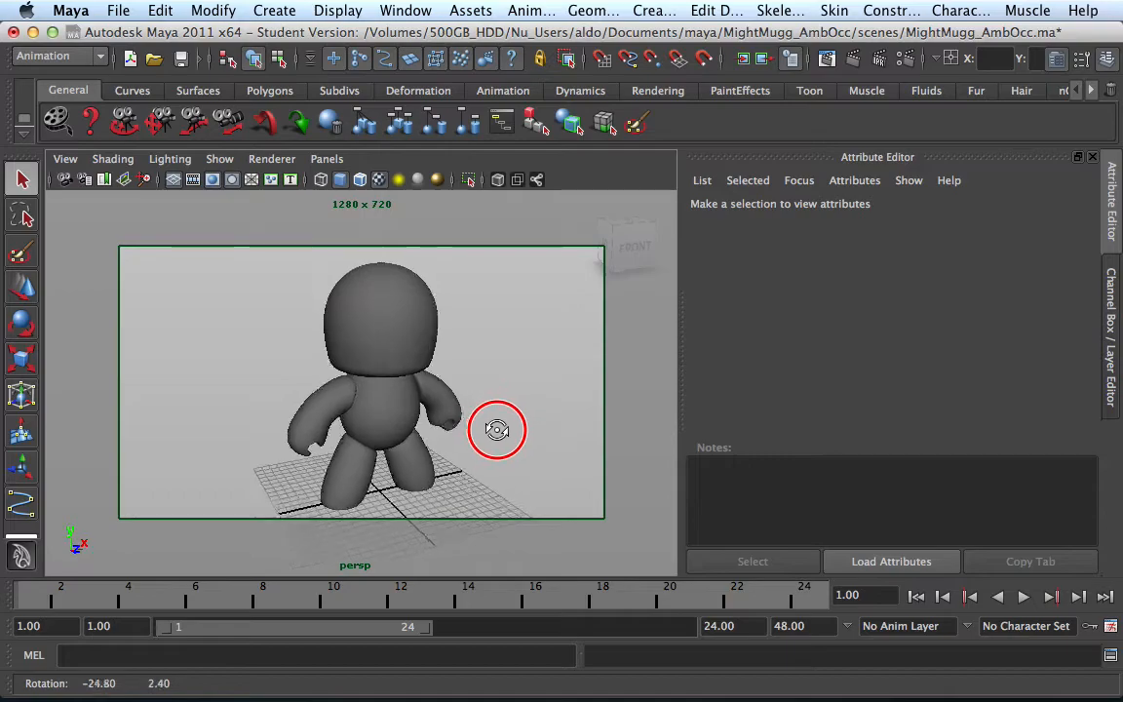
left_click_drag(497, 431, 448, 439)
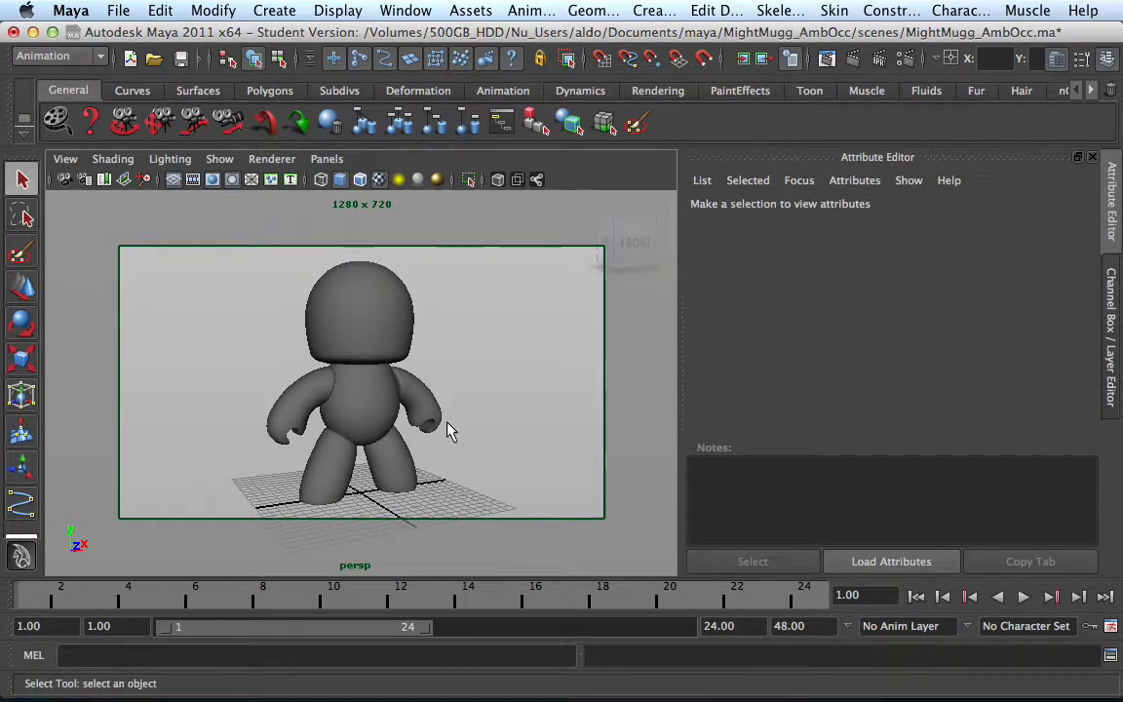
mouse_move(371, 361)
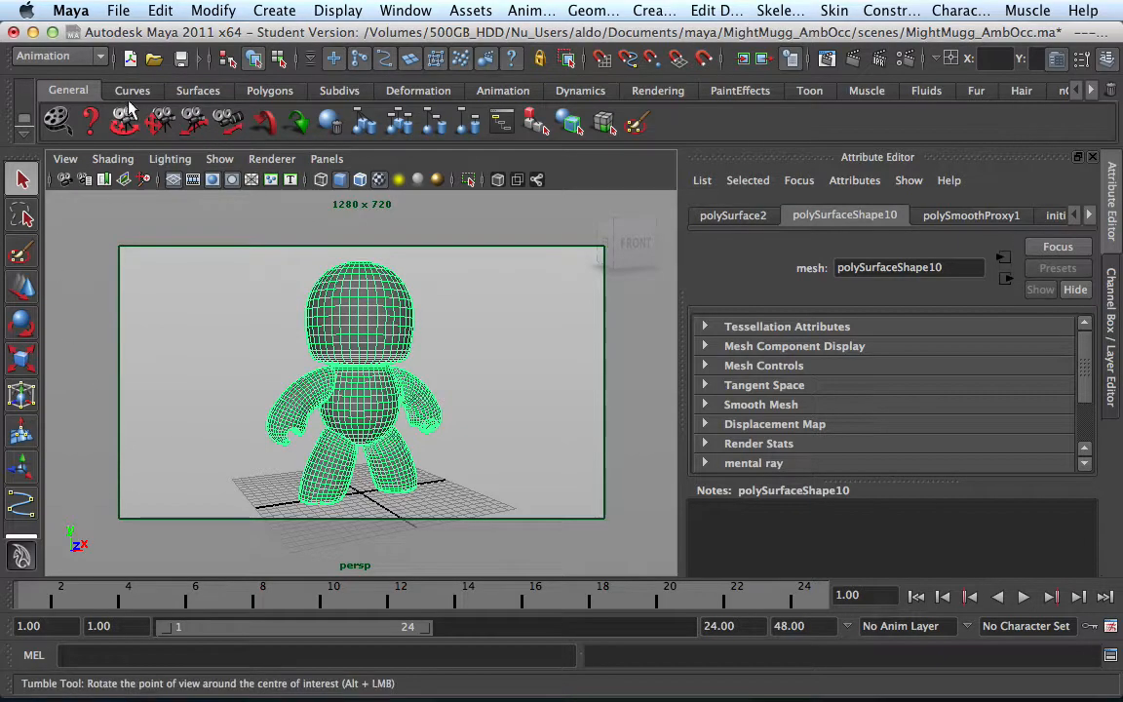
Keep the Animation menu set and bring up the Turntable options from the Animate menu
left_click(55, 54)
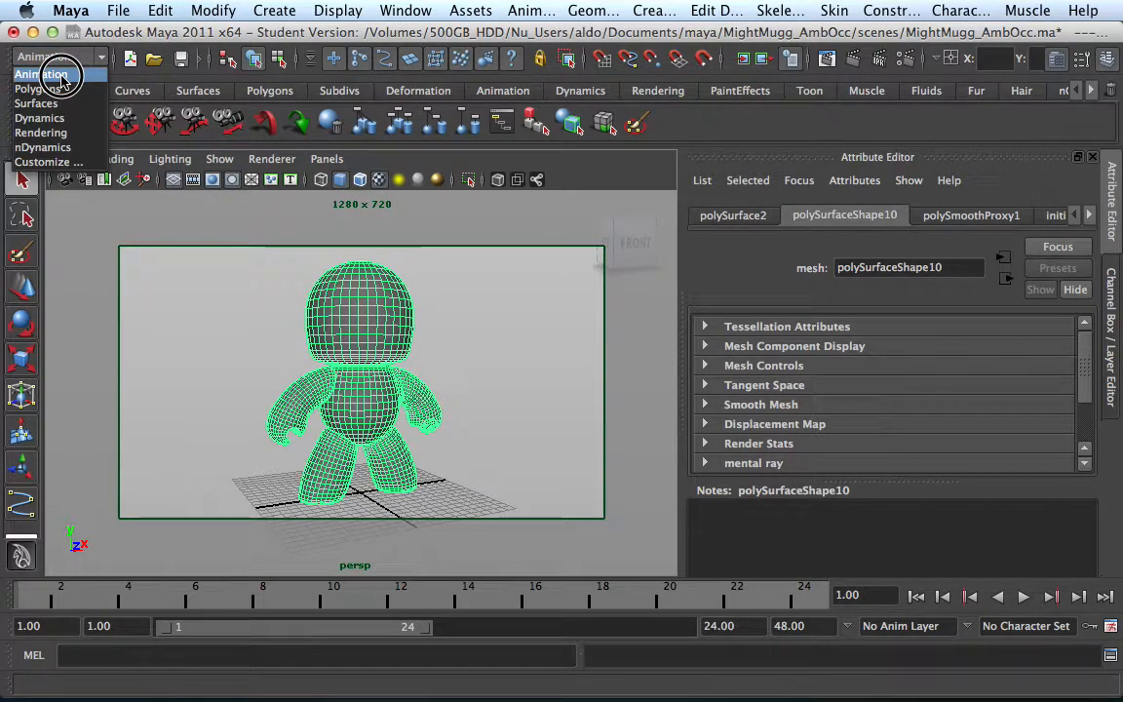
left_click(56, 74)
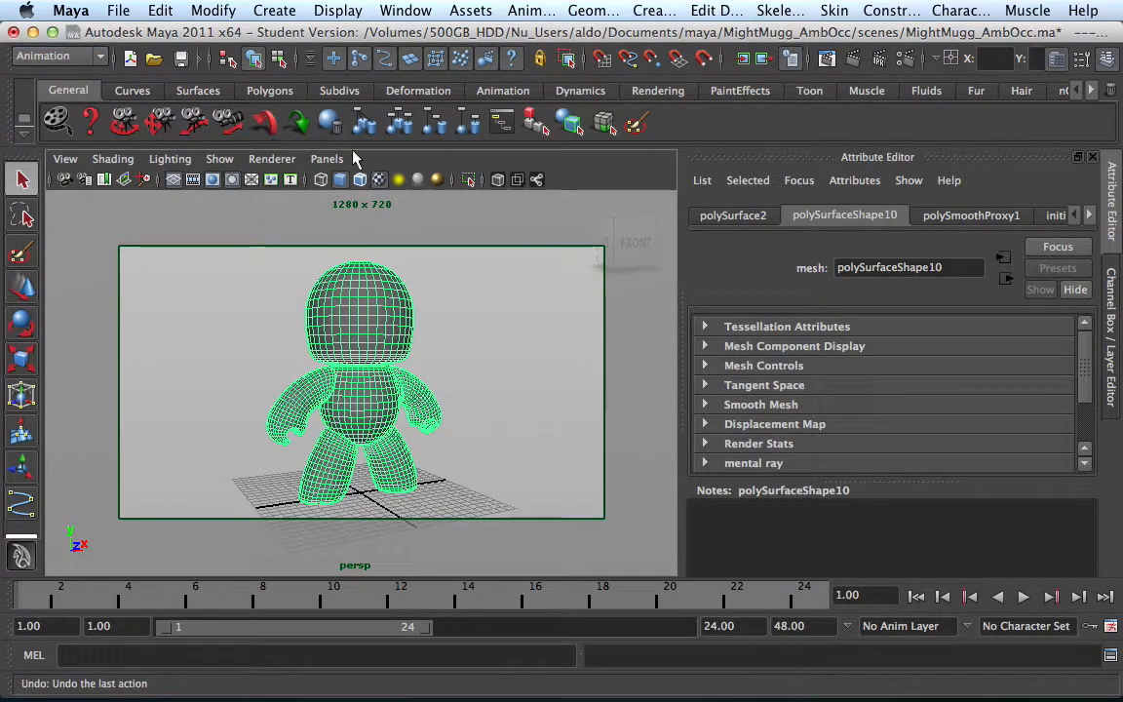
left_click(530, 11)
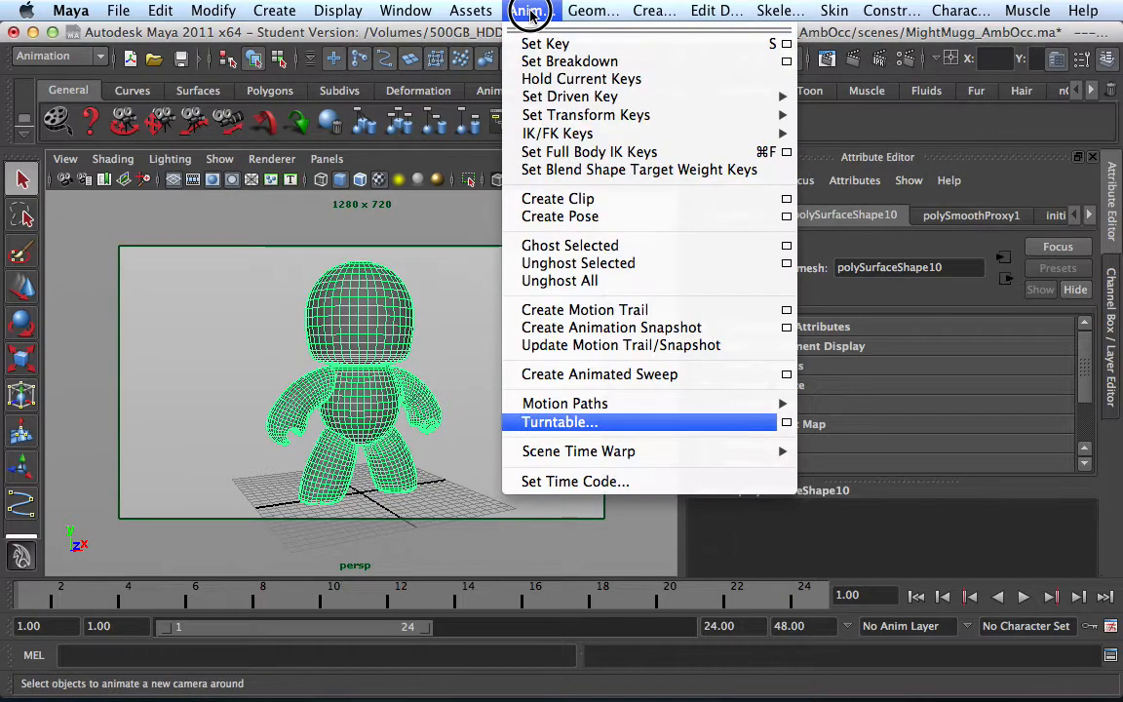
mouse_move(559, 421)
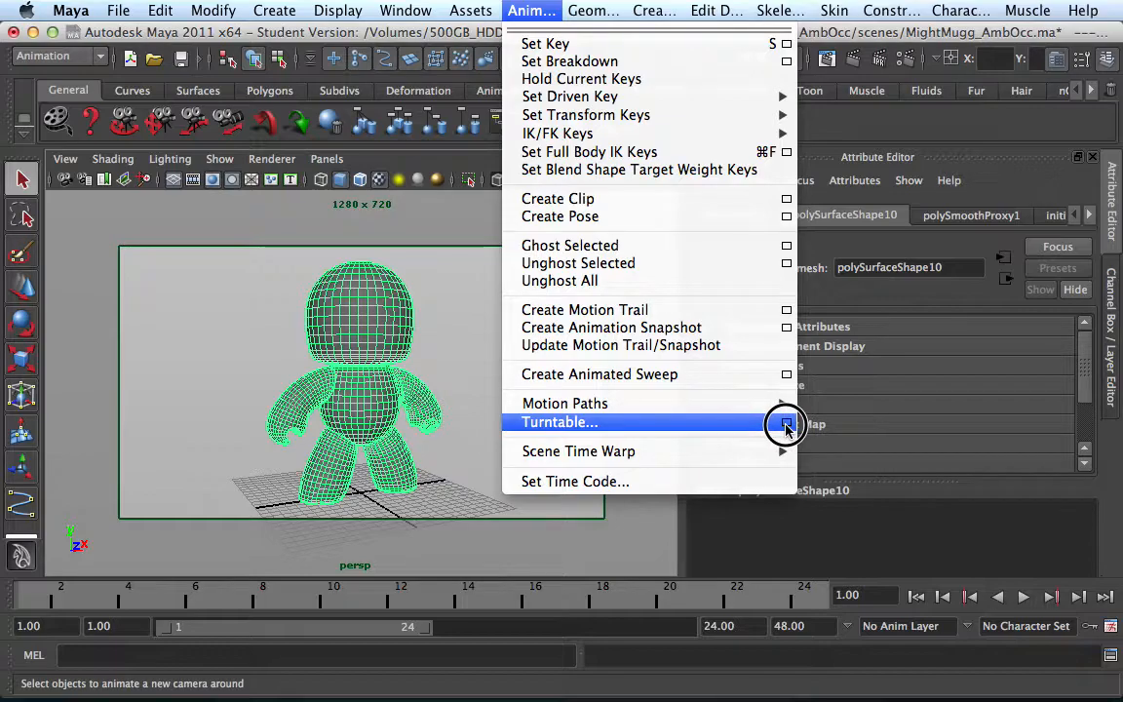
left_click(786, 421)
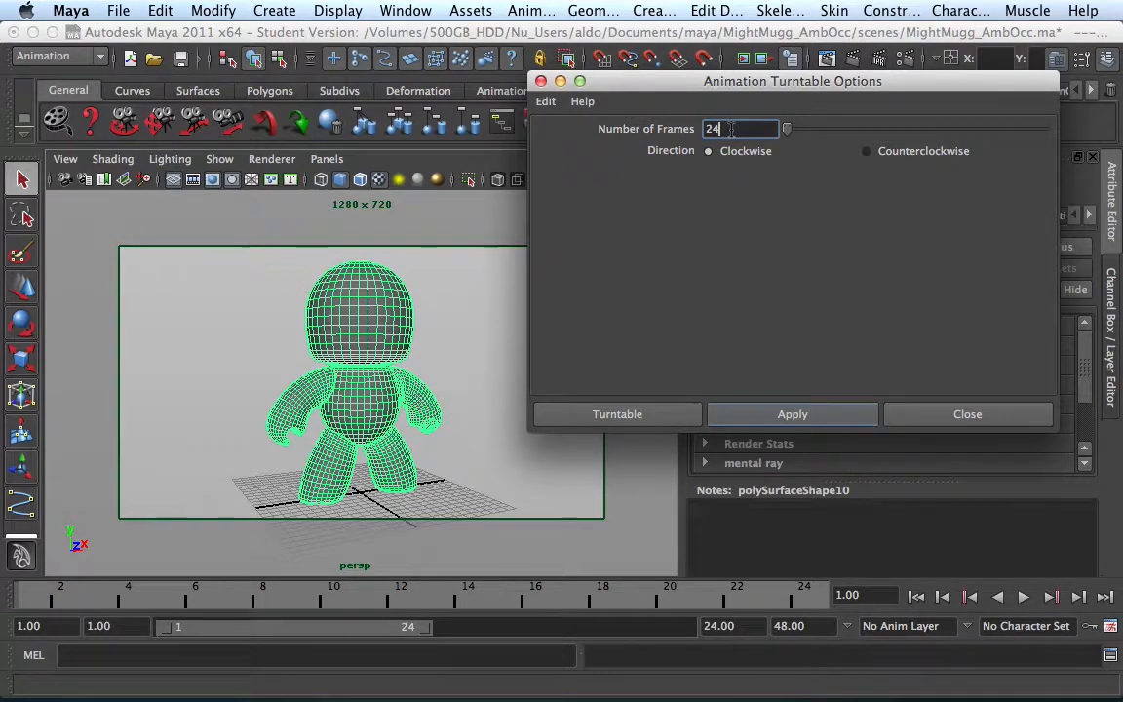
mouse_move(721, 187)
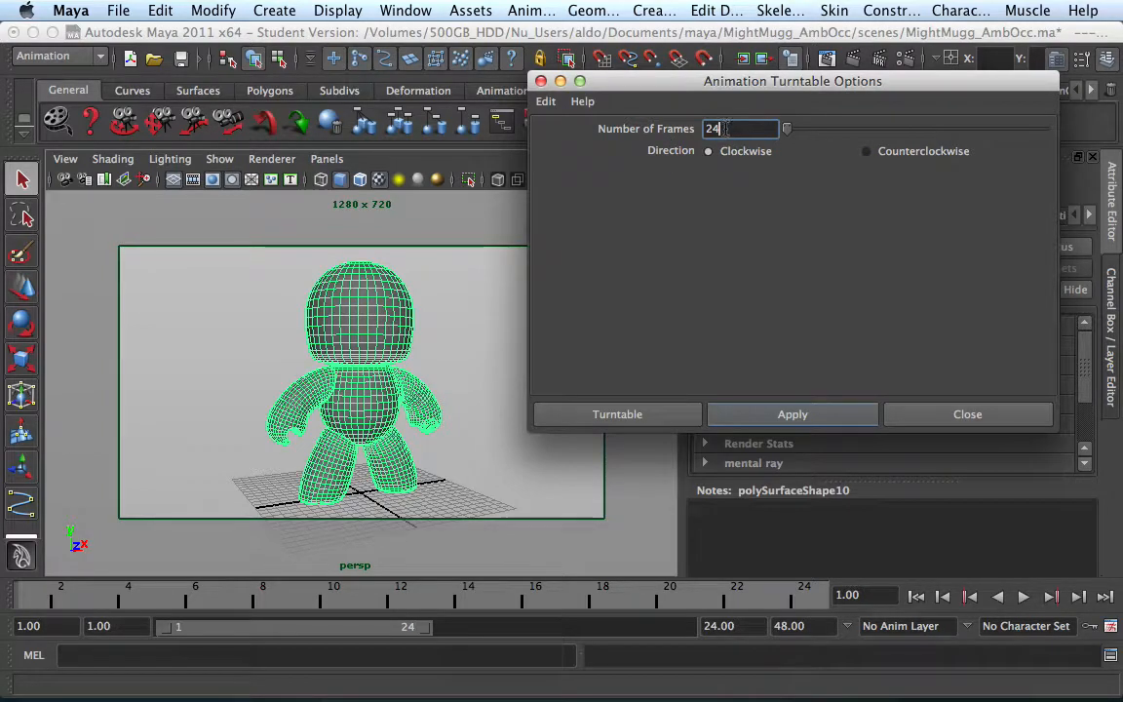
Replace the turntable's 24-frame count with 168, keeping the direction clockwise
triple_click(741, 128)
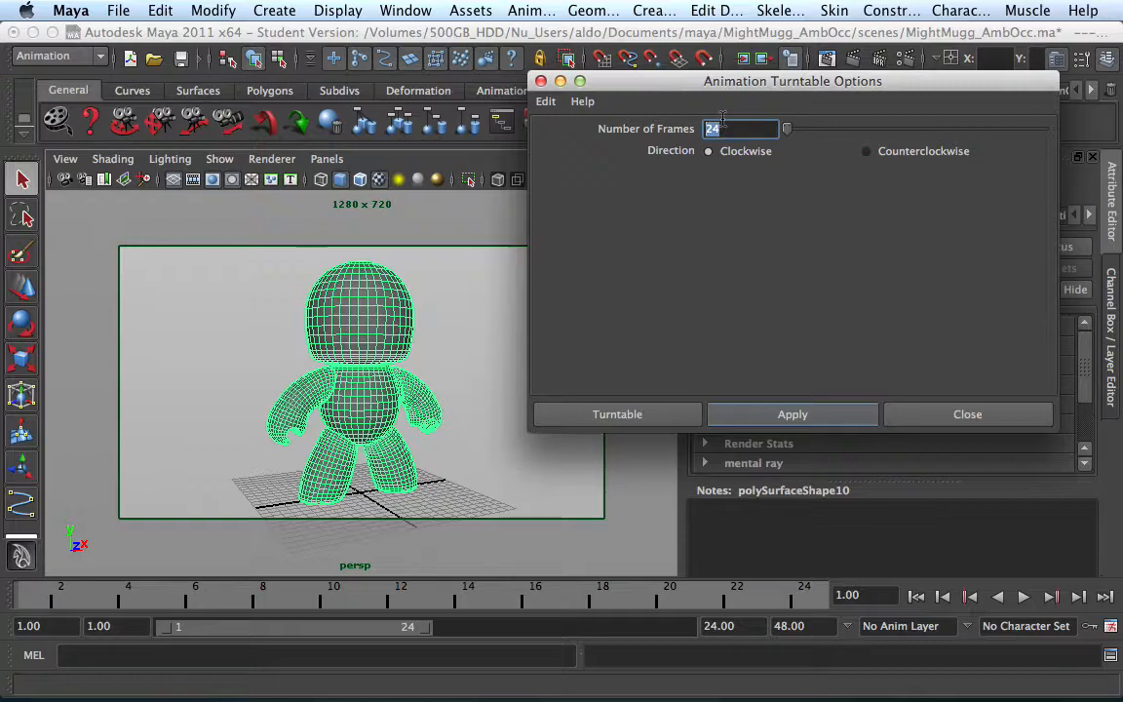
type("168")
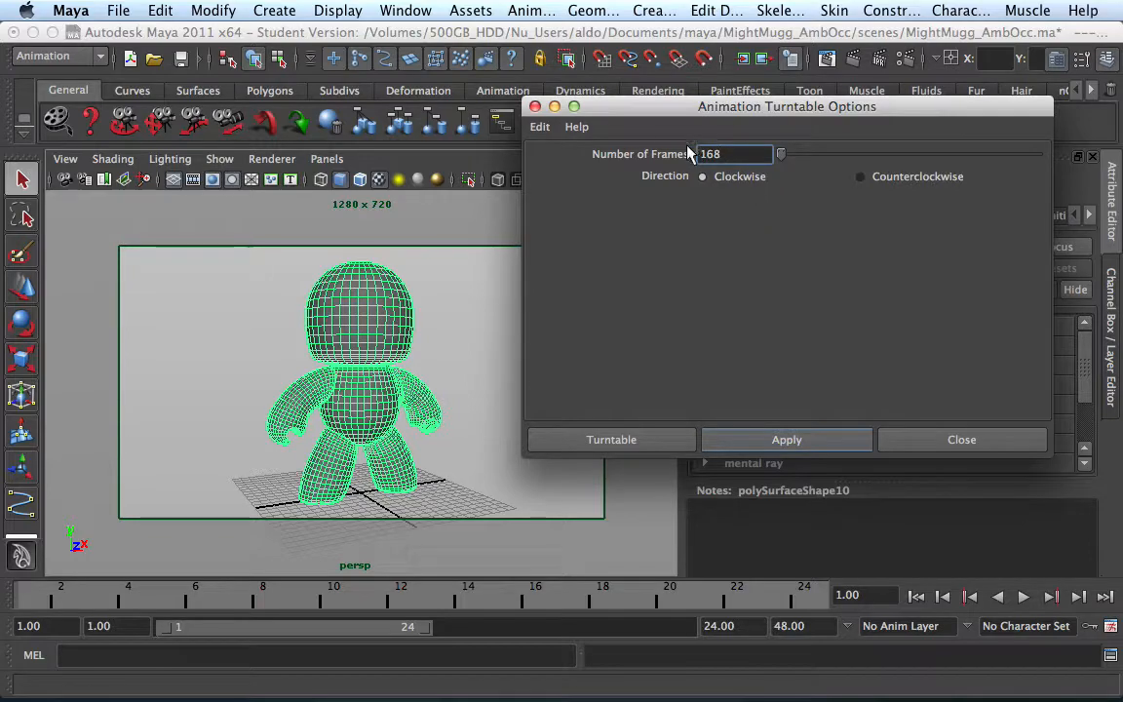
mouse_move(698, 187)
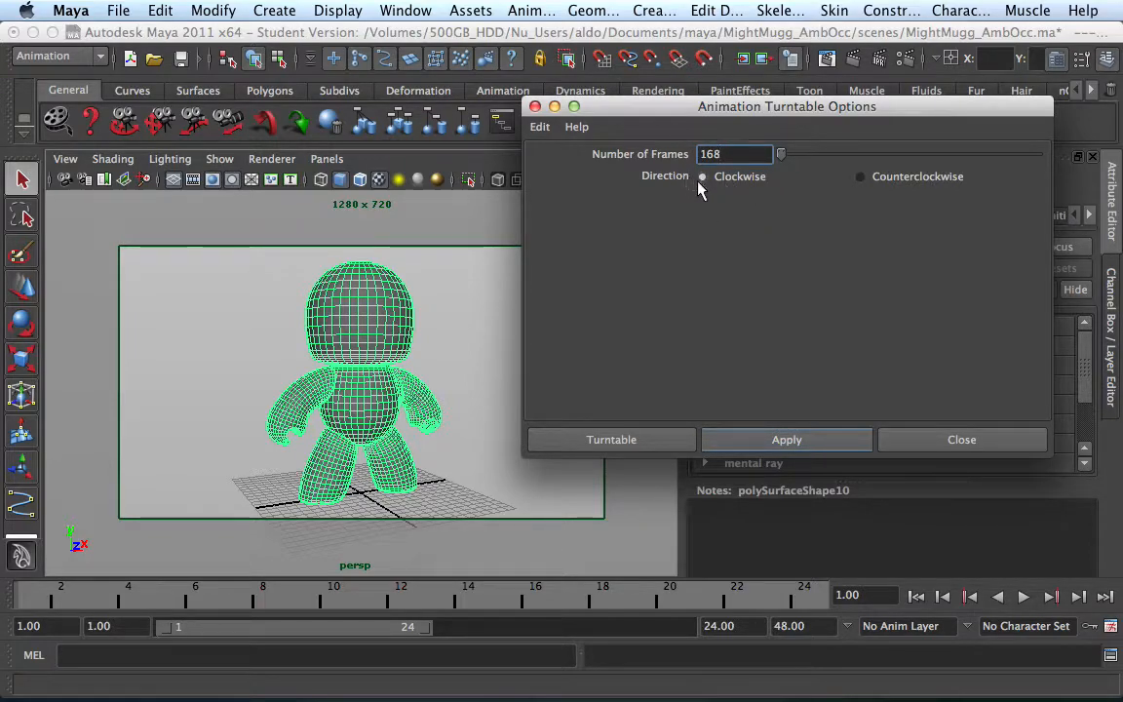
mouse_move(739, 210)
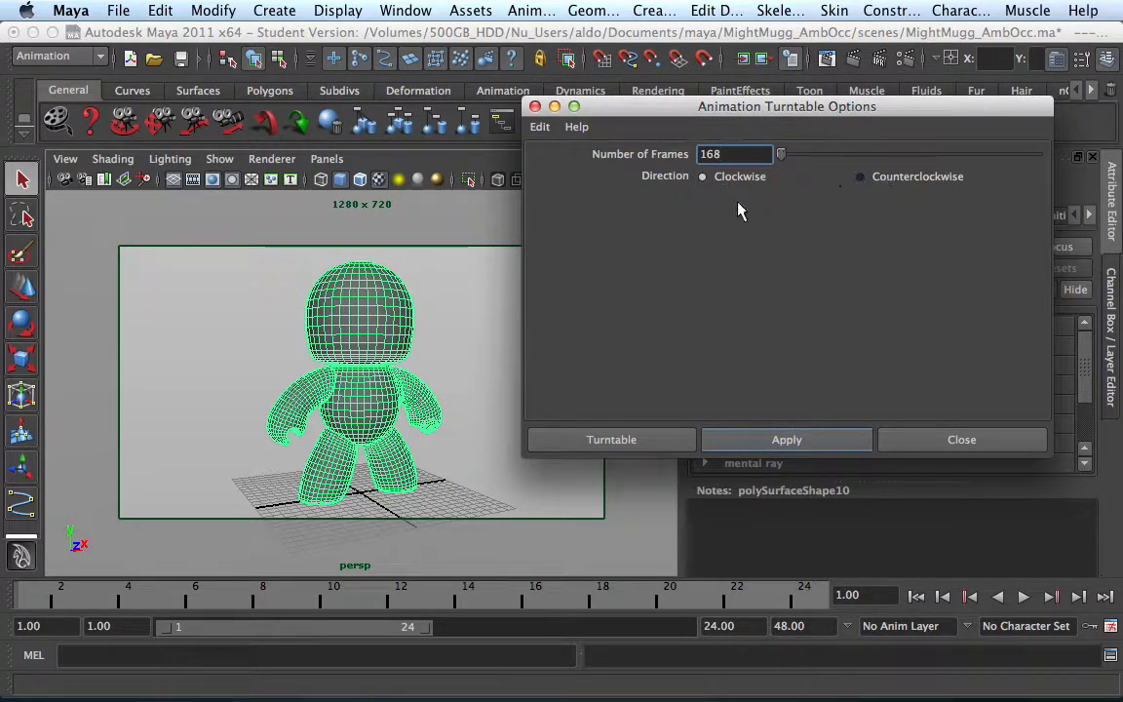
mouse_move(698, 187)
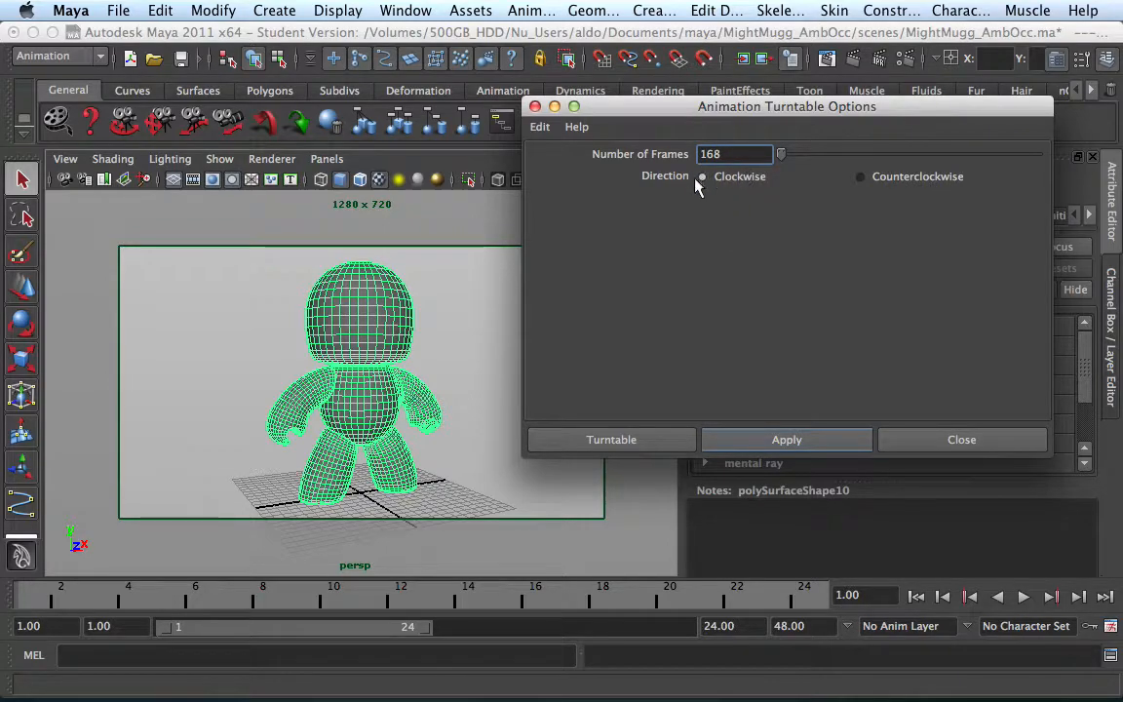
mouse_move(655, 322)
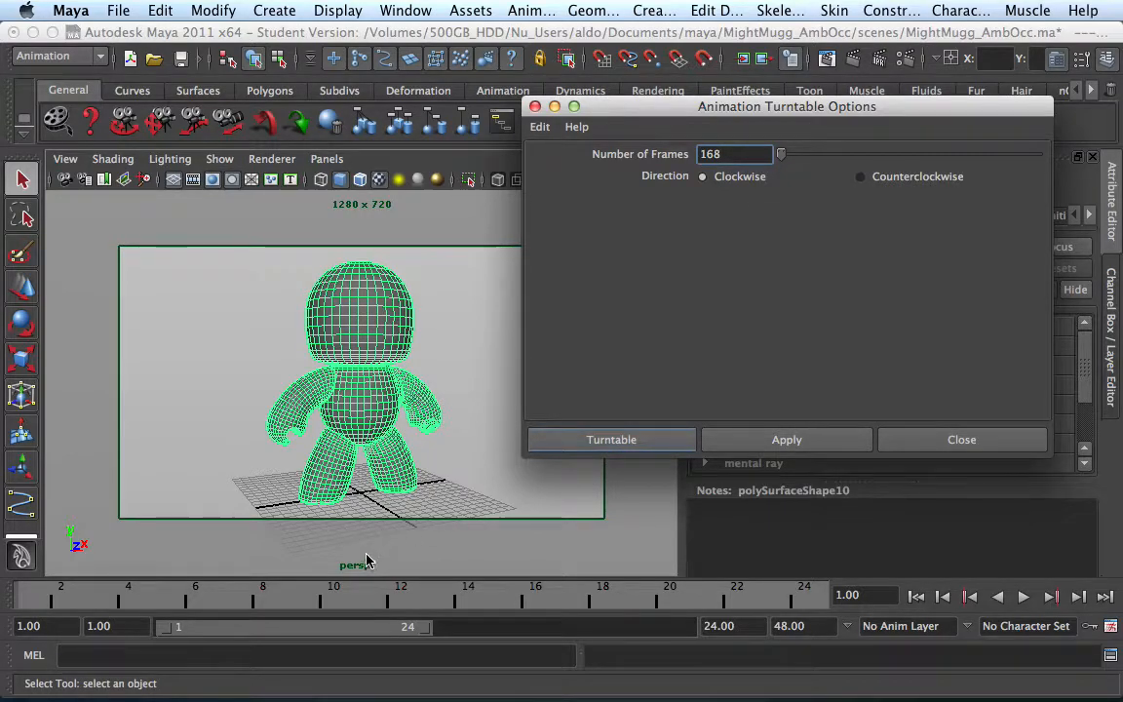
mouse_move(355, 577)
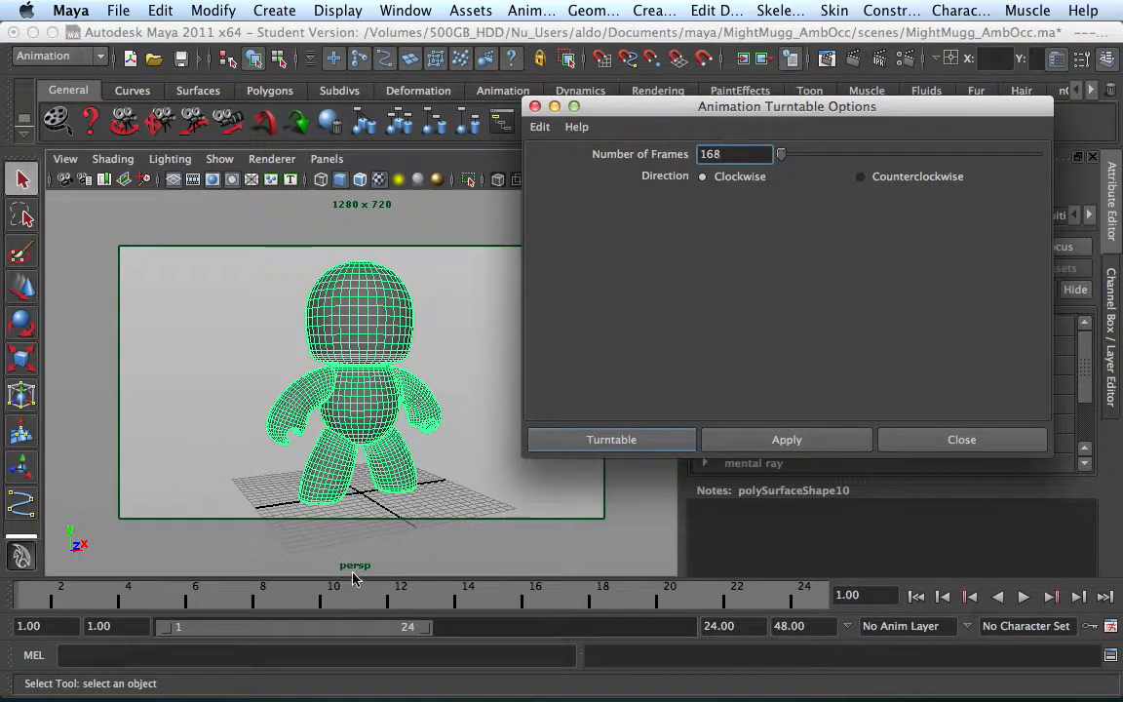
mouse_move(339, 581)
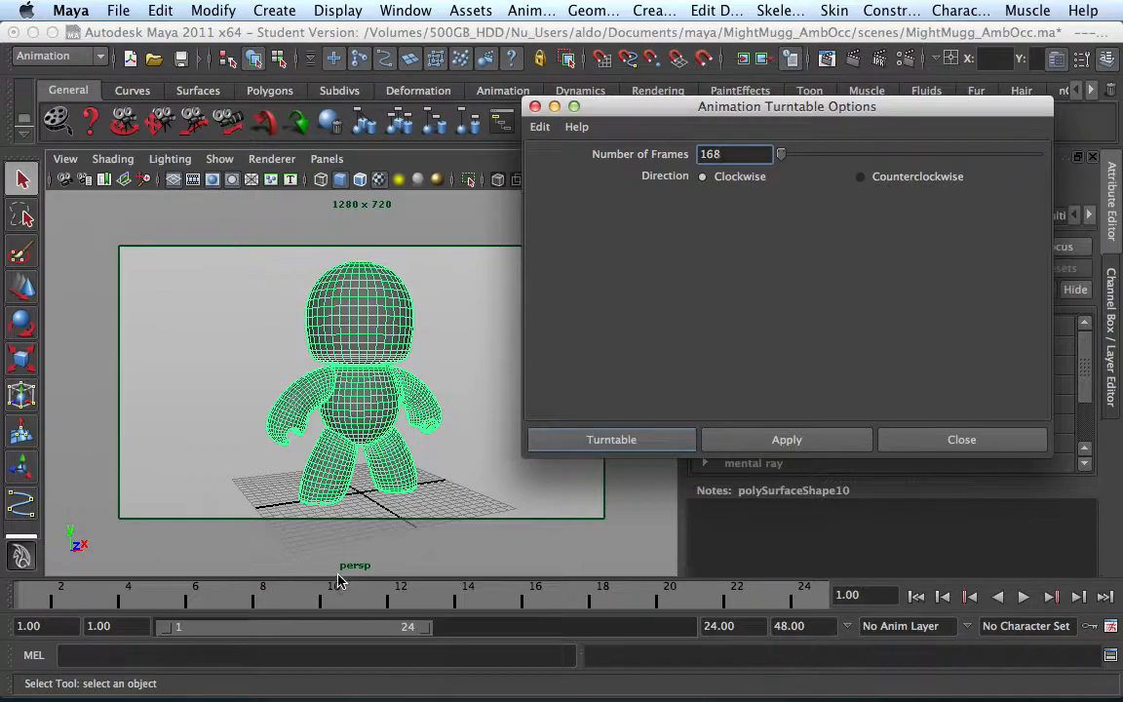
mouse_move(335, 577)
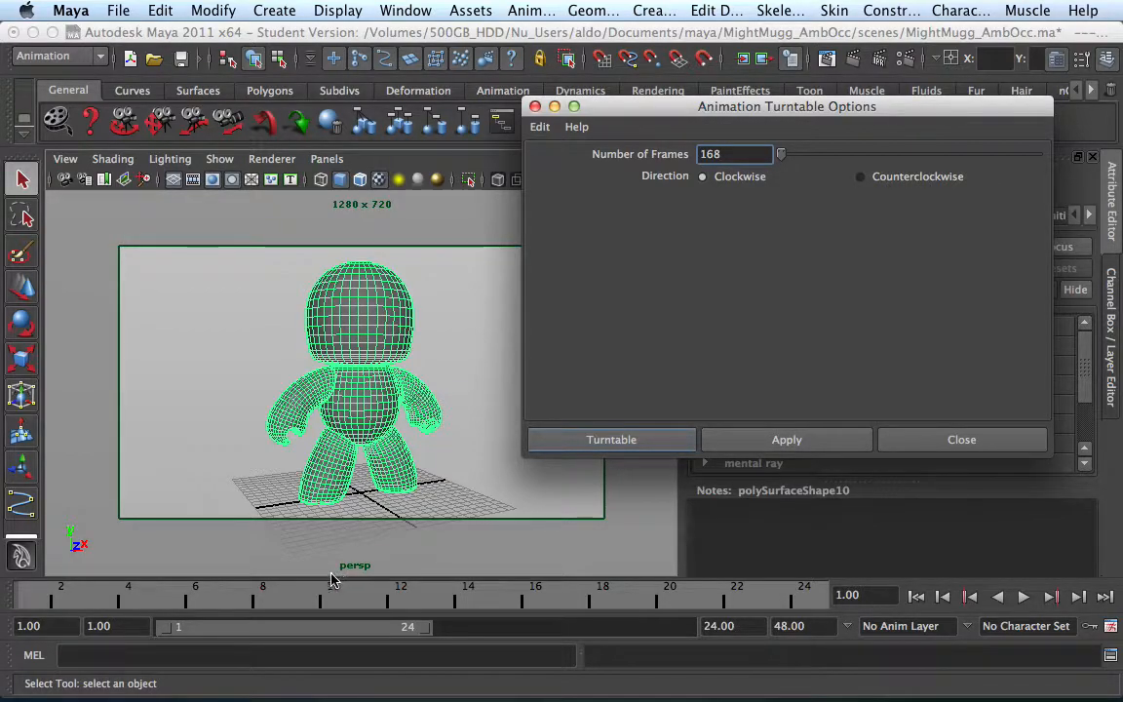
mouse_move(339, 575)
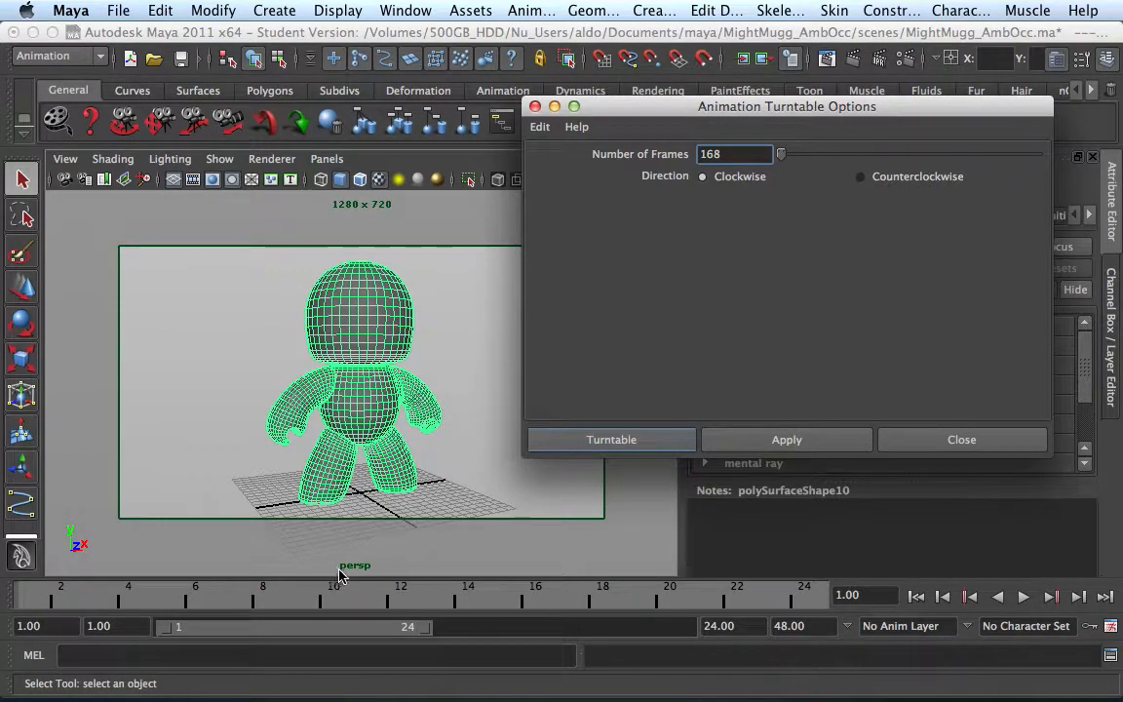
mouse_move(277, 222)
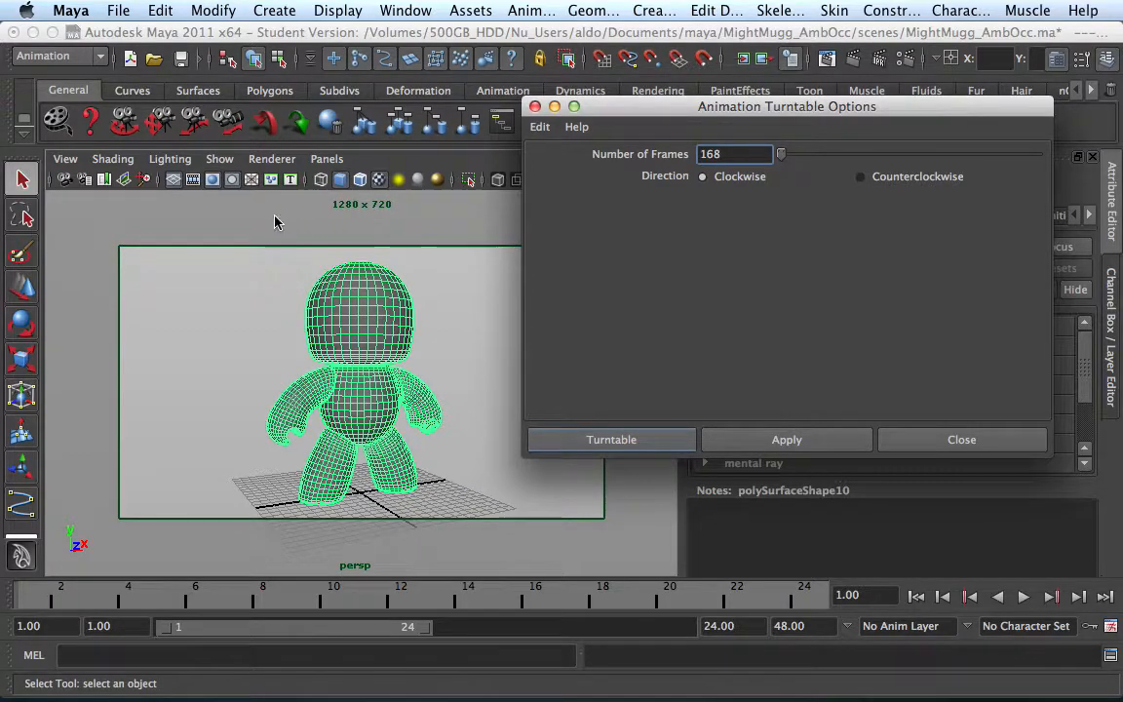
mouse_move(437, 247)
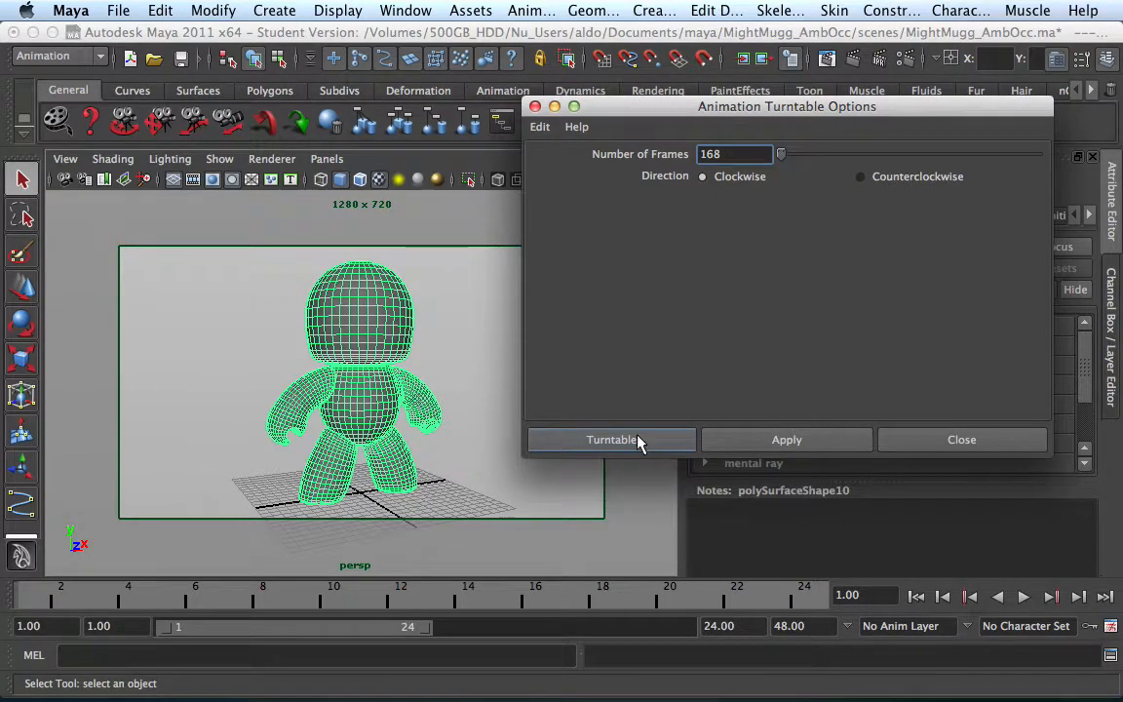
Create turnTableCamera1 around the character and extend the playback end time to frame 168
left_click(612, 440)
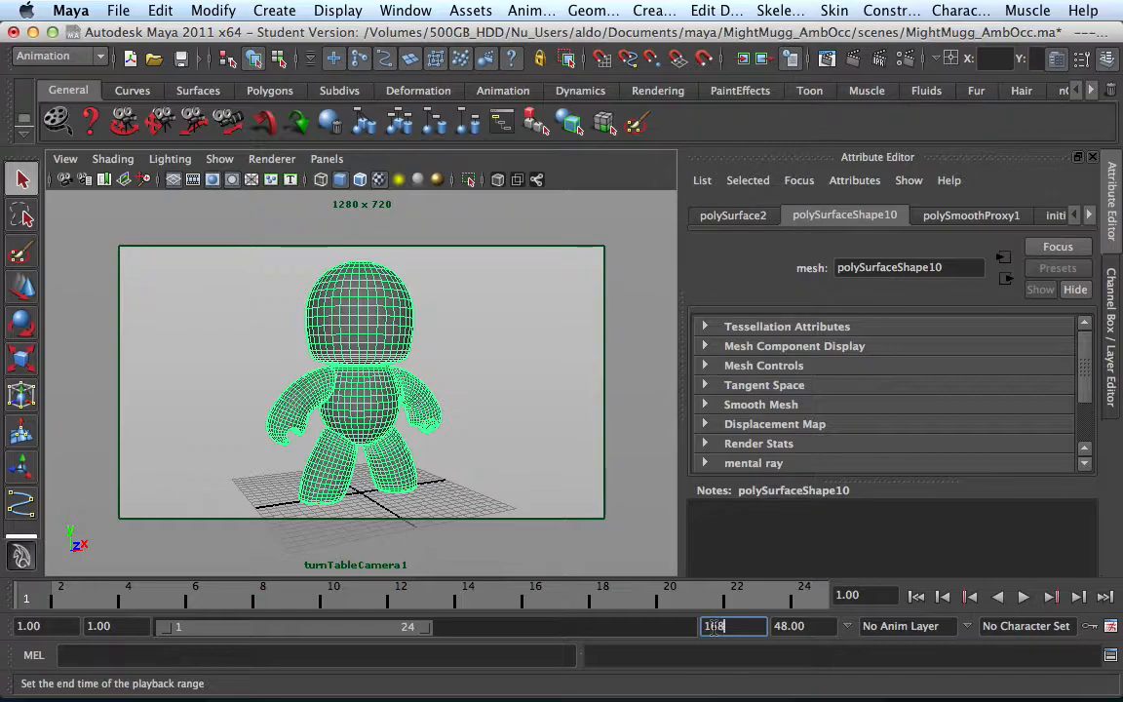
type("168")
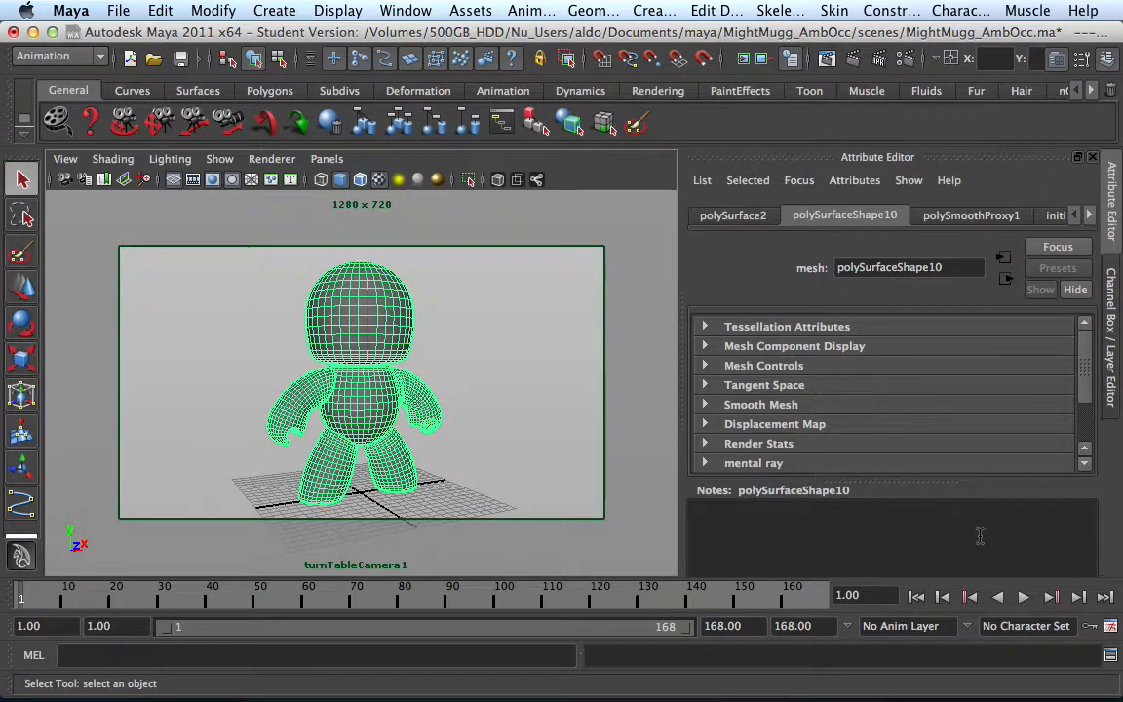
Play the turntable animation so the shaded Mighty Mug rotates before the camera
left_click(1021, 597)
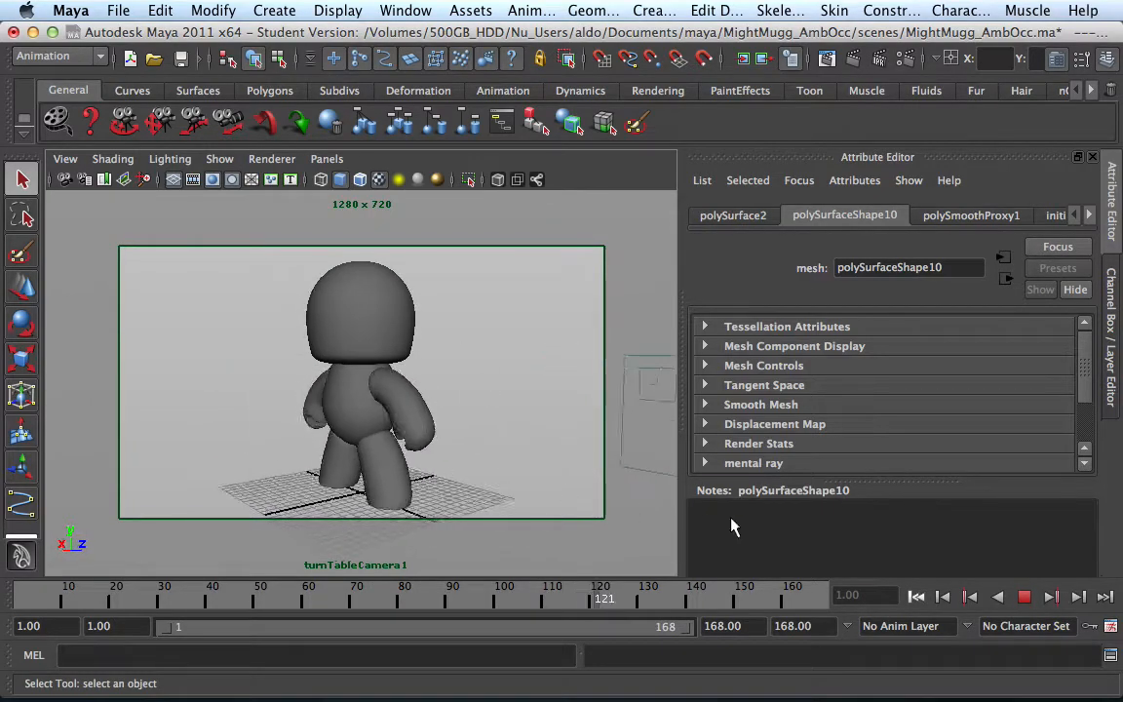
Stop the turntable playback, holding the character near frame 157 of 168
left_click(1022, 597)
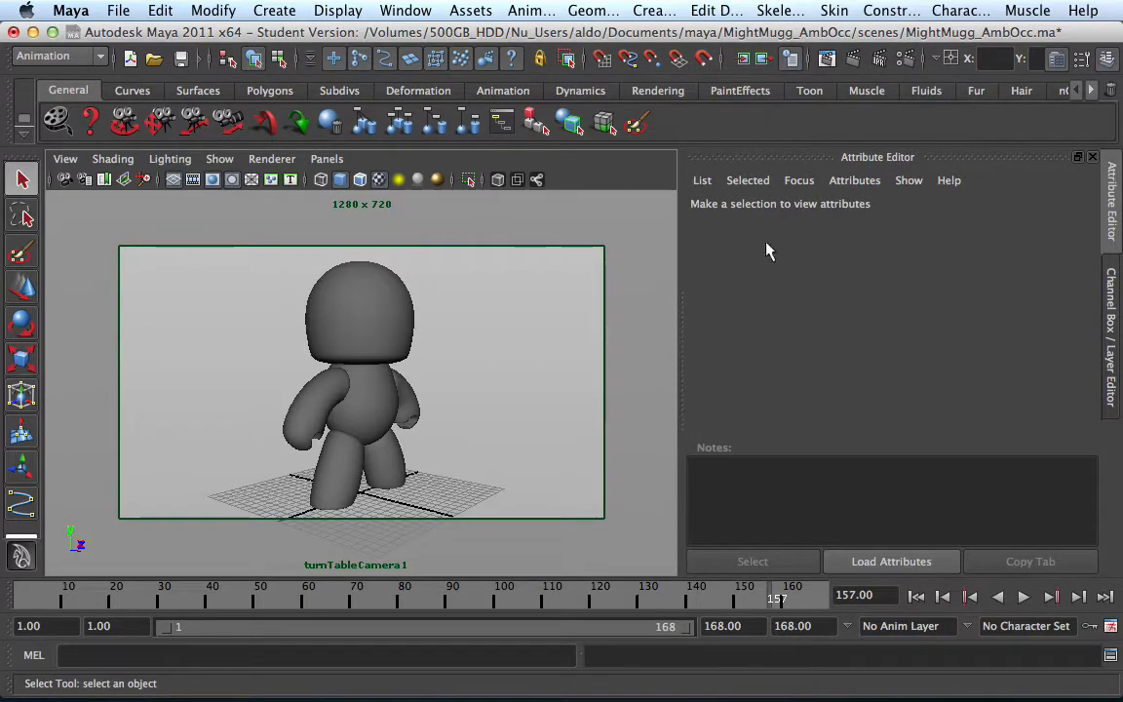
mouse_move(316, 269)
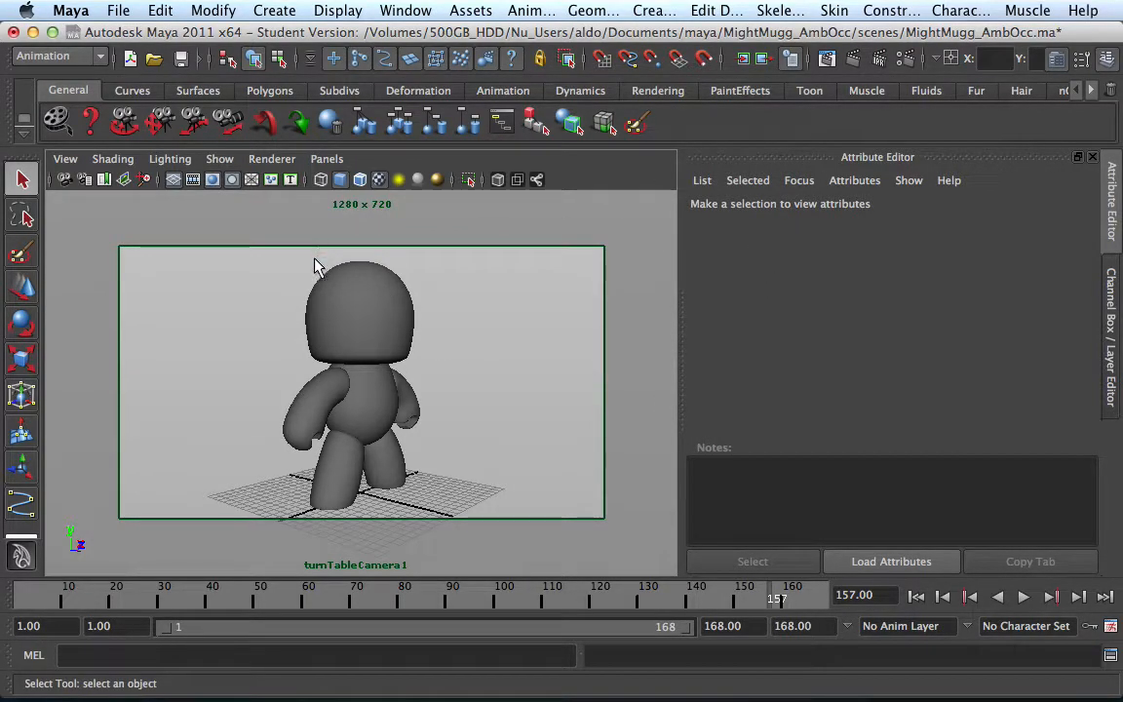
mouse_move(289, 293)
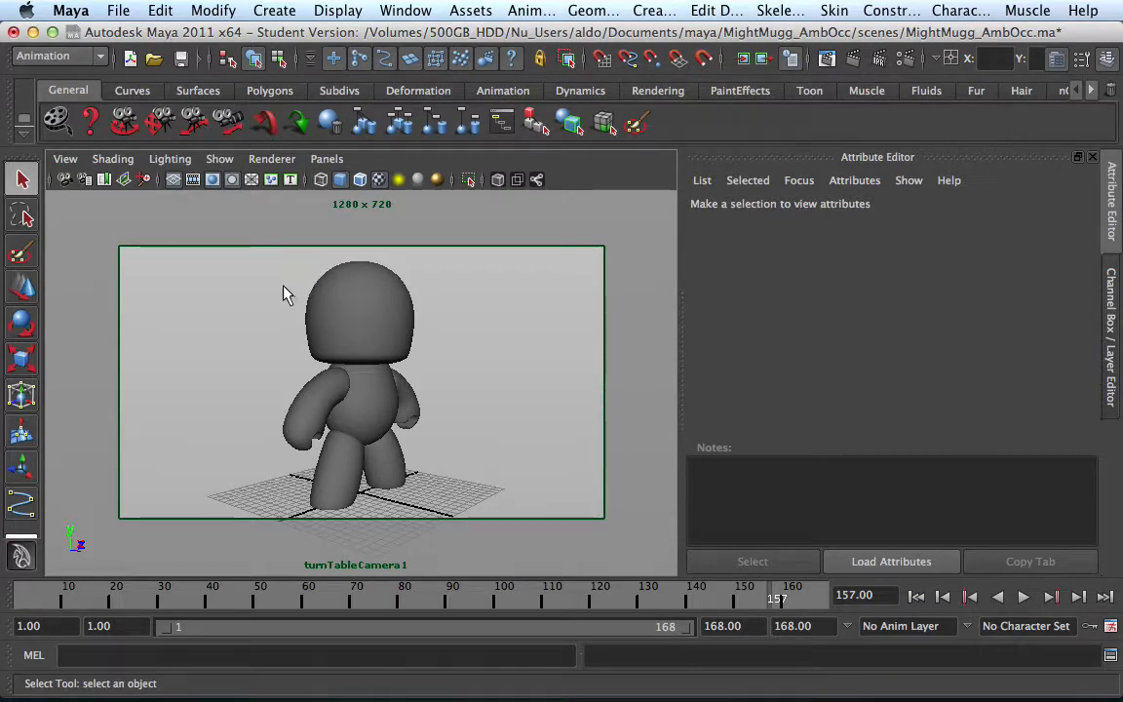
mouse_move(294, 281)
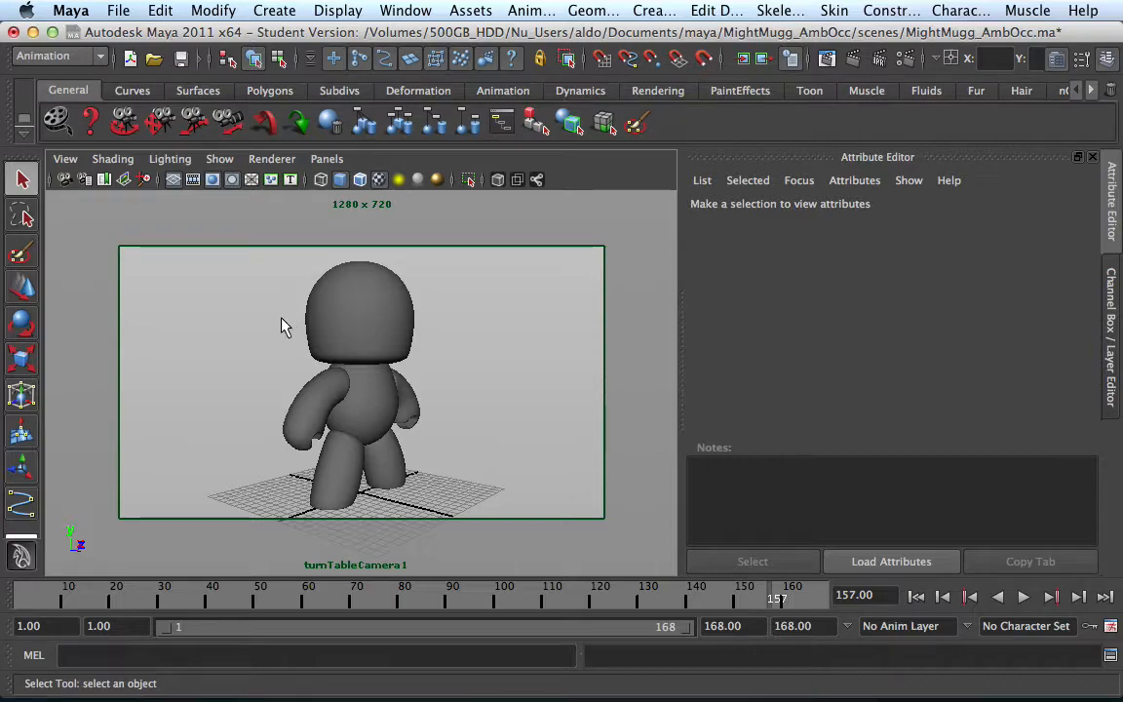
mouse_move(276, 289)
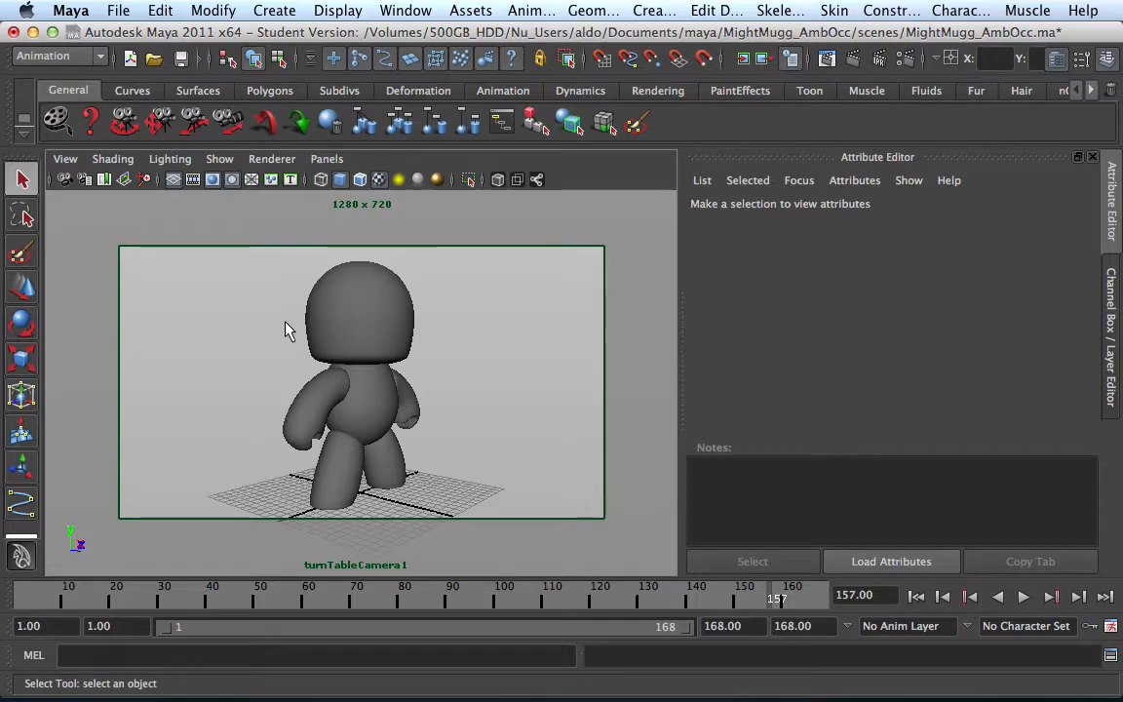
mouse_move(406, 378)
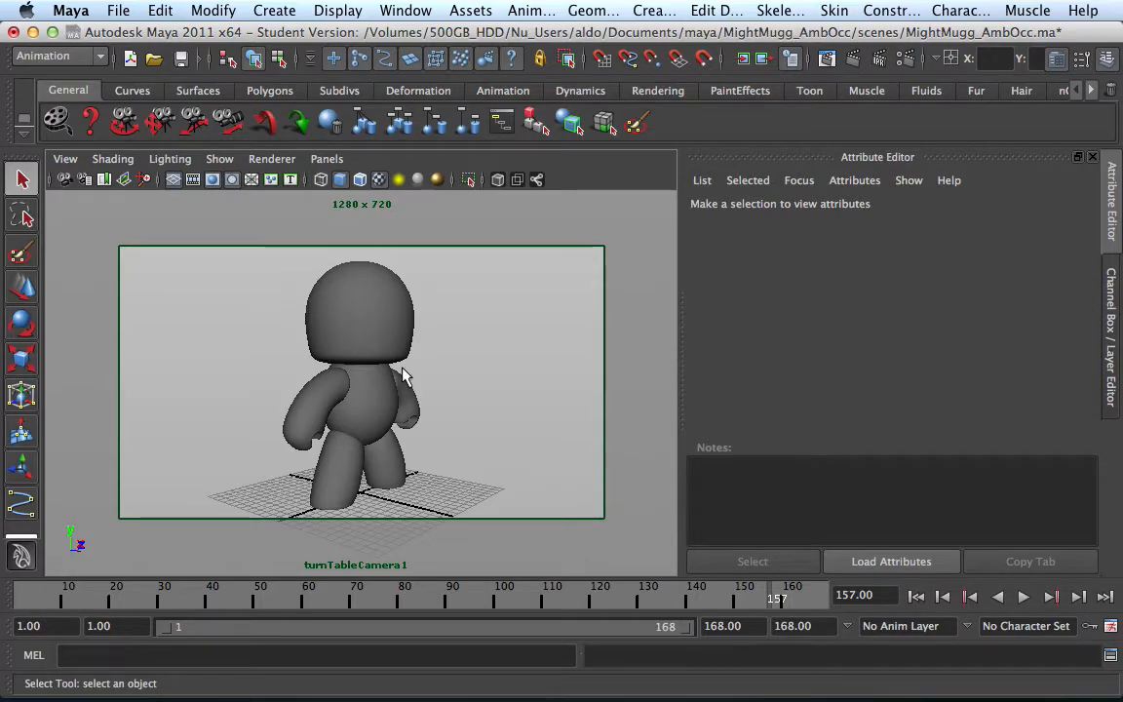